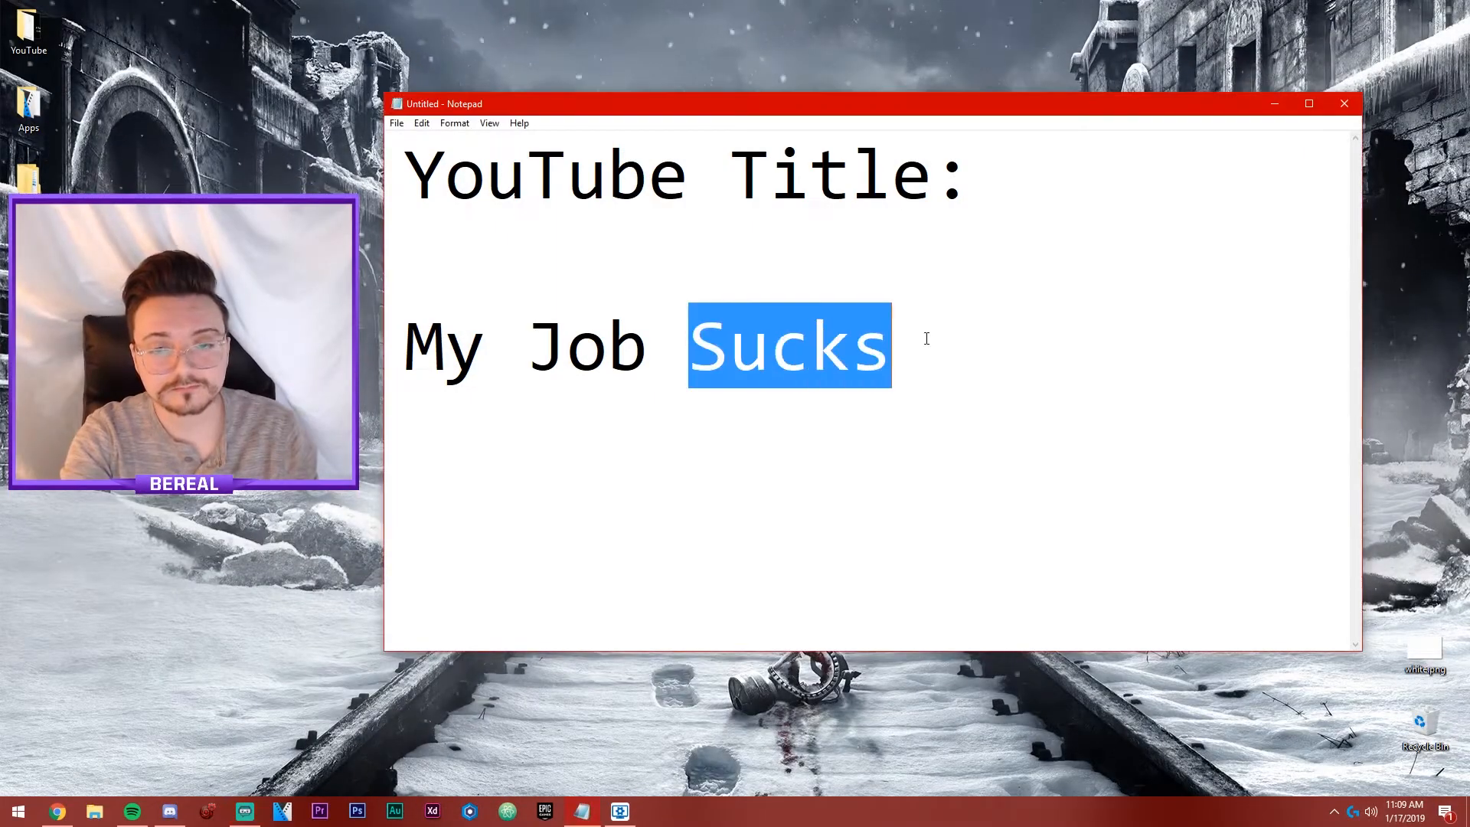
# Step: Retype the Notepad title line so it reads 'My Job Might Fire Me'
pyautogui.write('M')
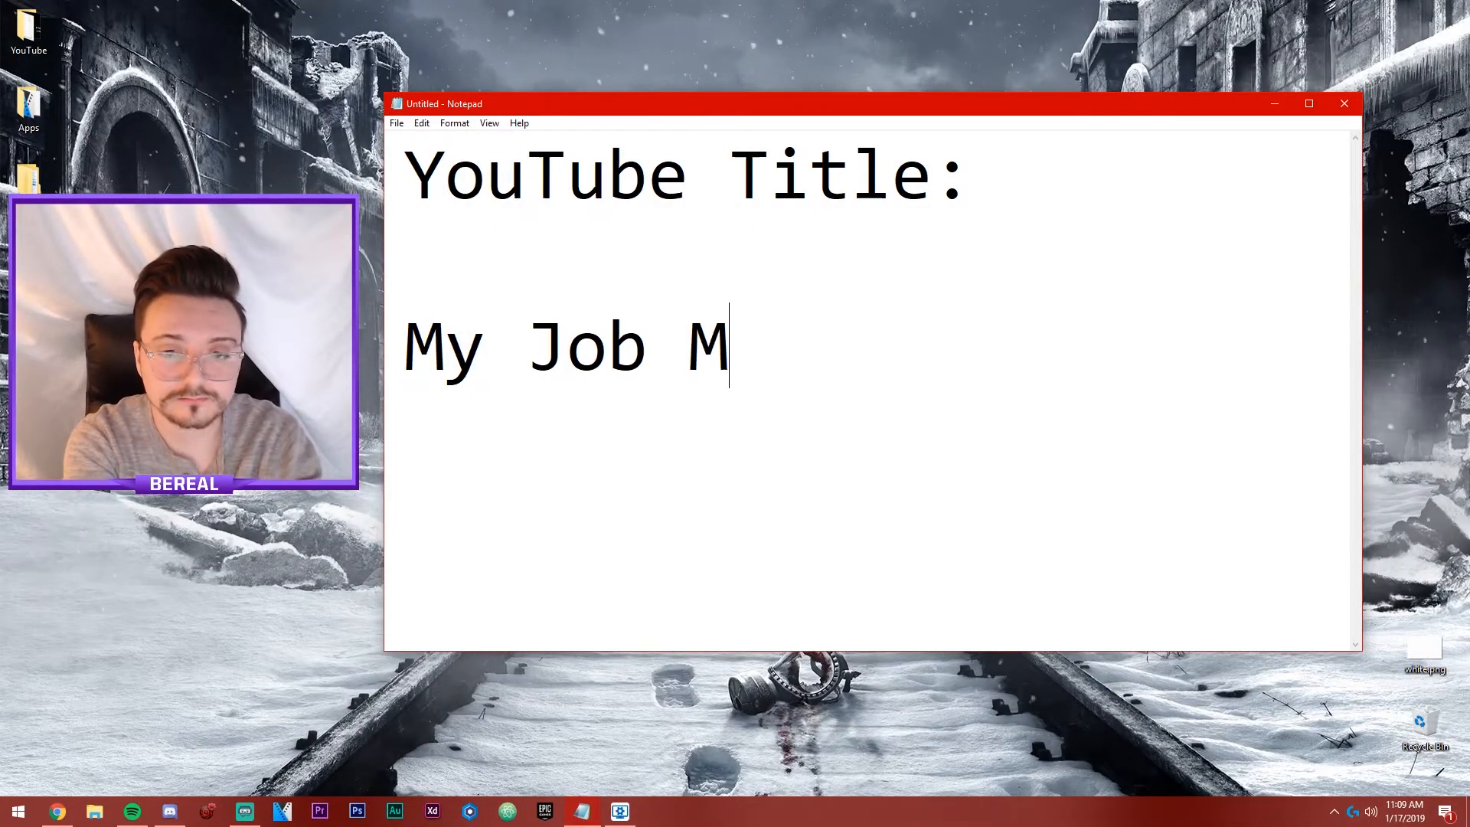
pyautogui.write('ight Fire')
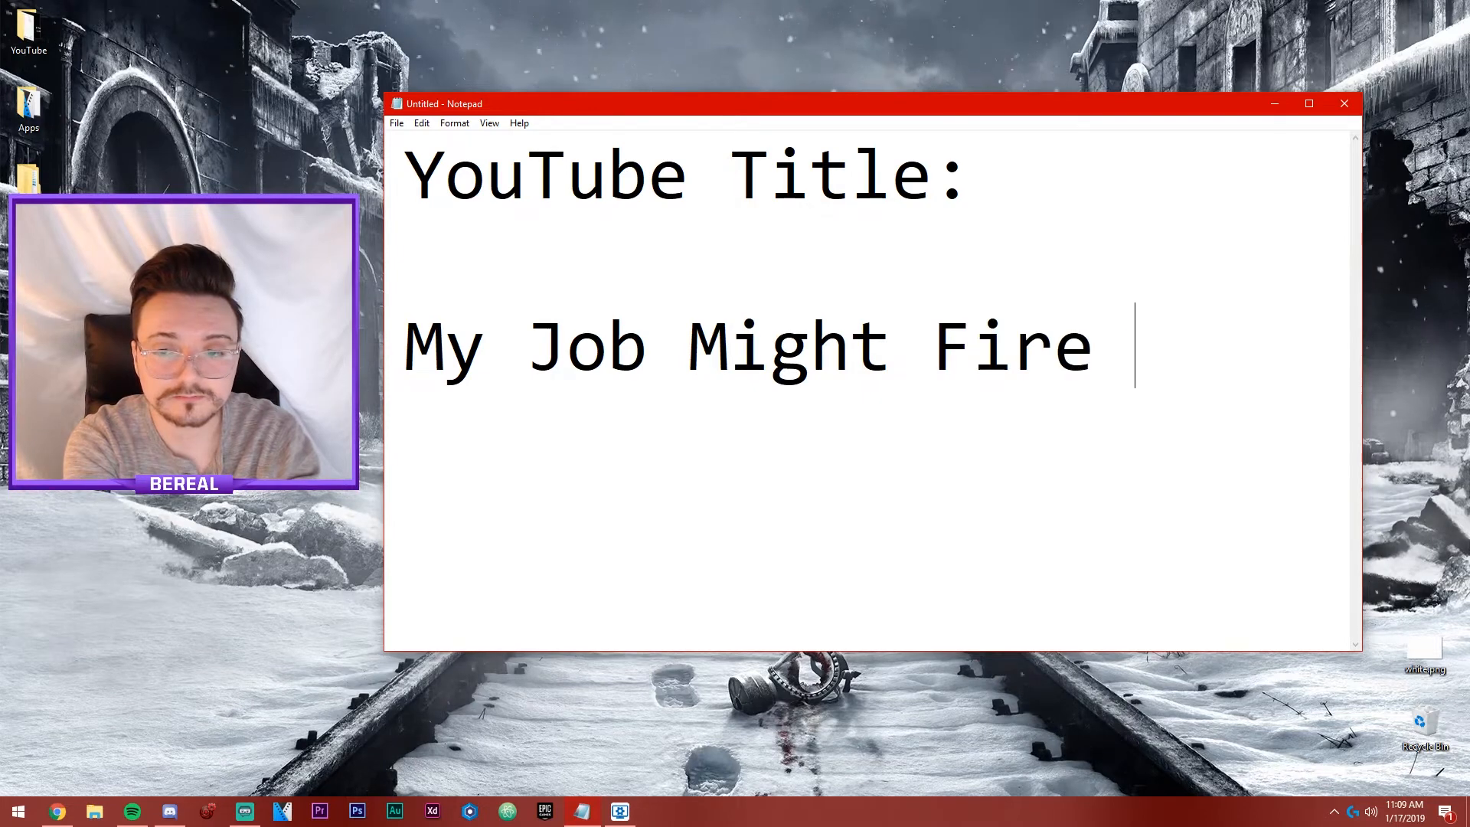
pyautogui.write('Me')
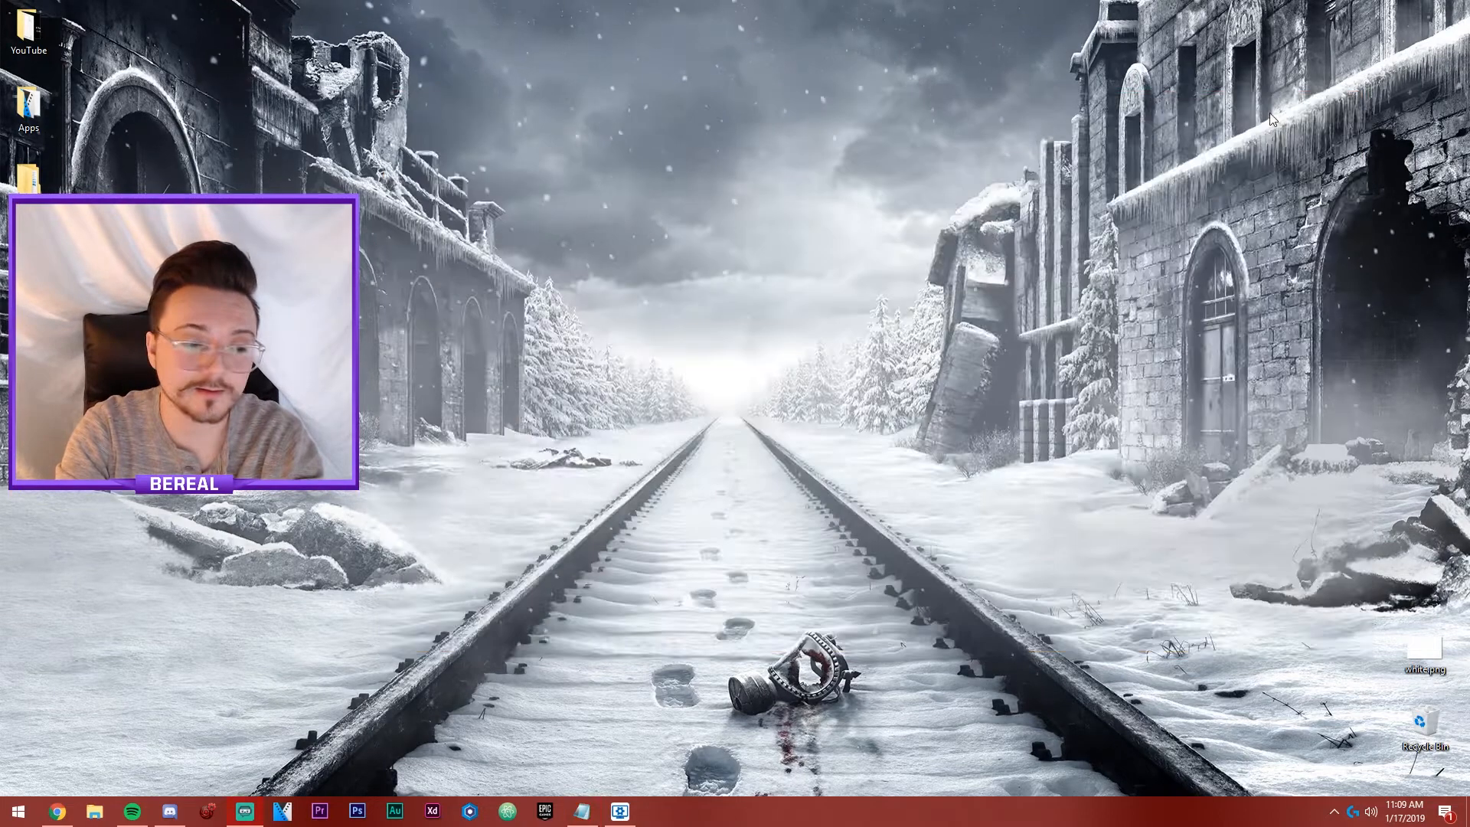
pyautogui.moveTo(867, 354)
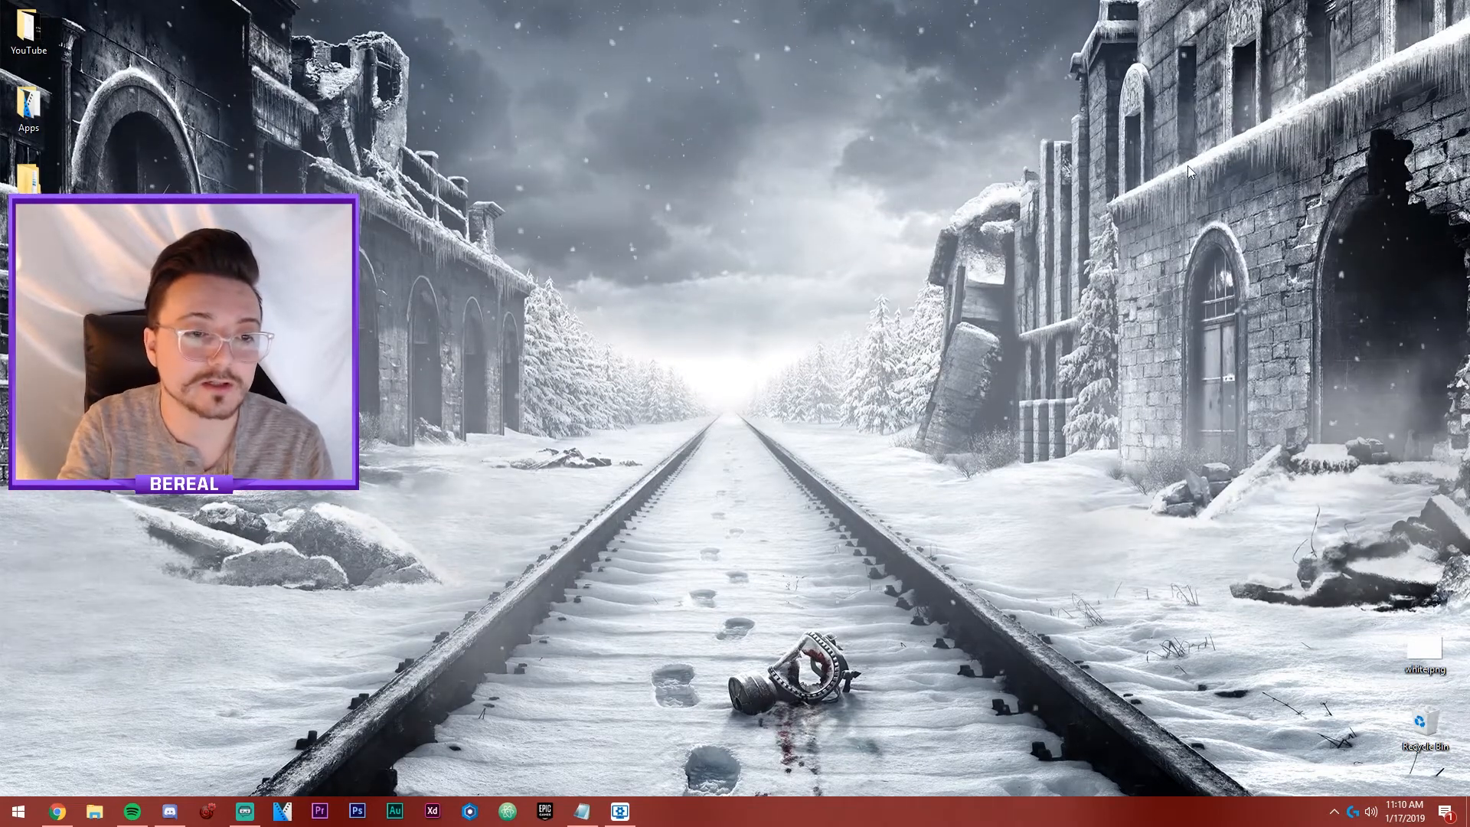
pyautogui.moveTo(927, 323)
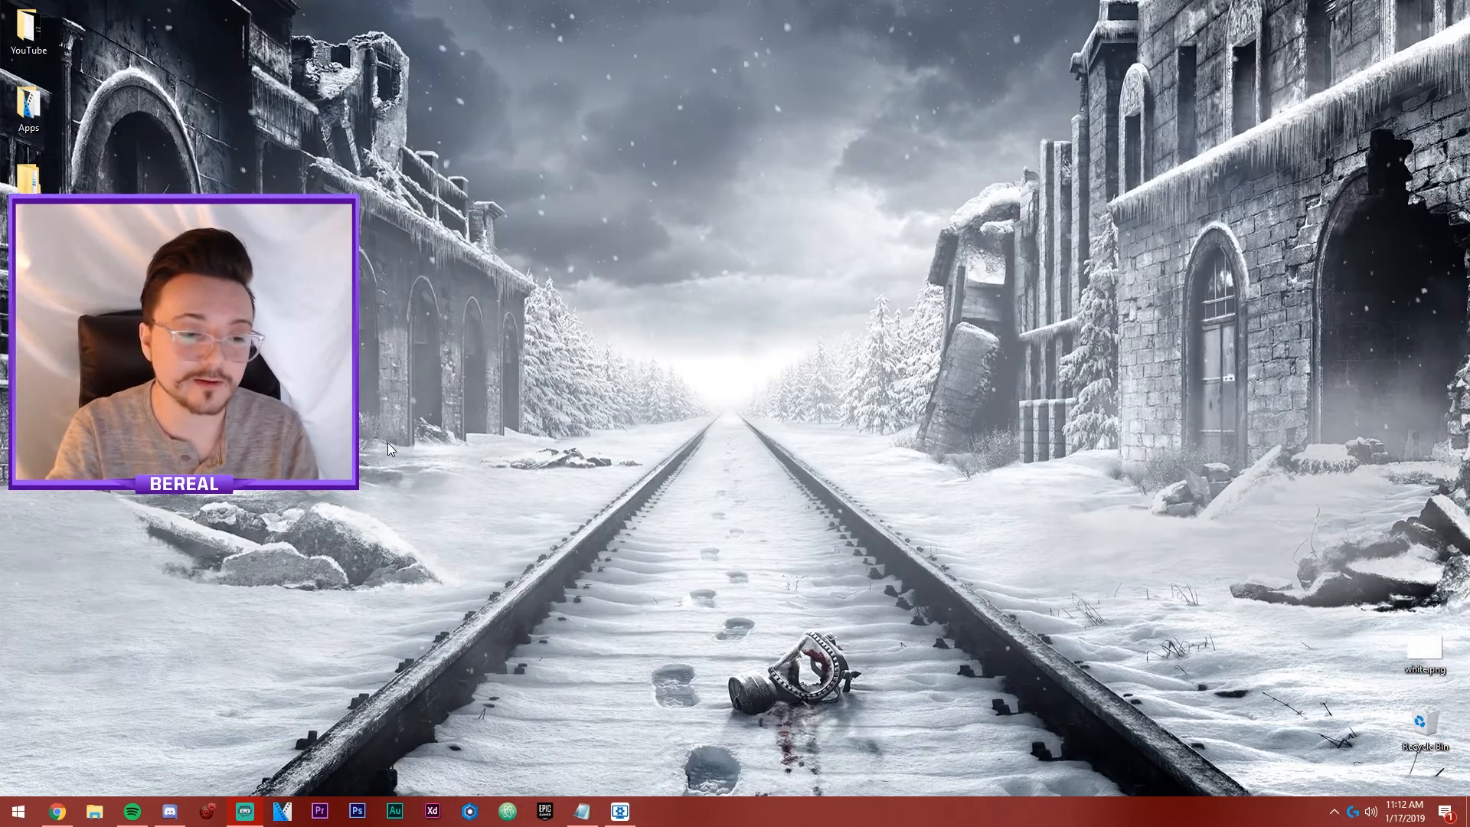
pyautogui.moveTo(103, 615)
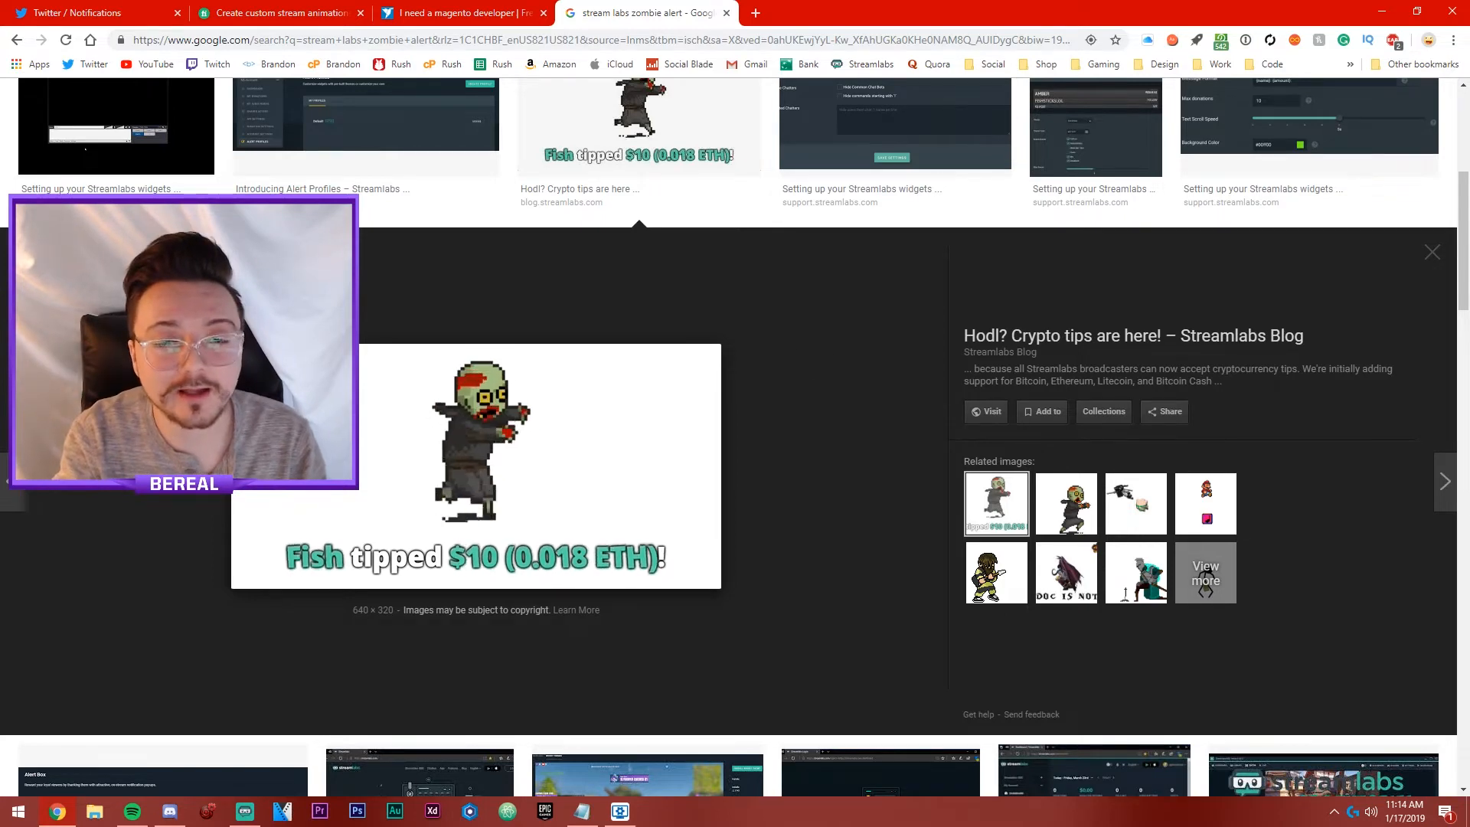
# Step: Search Twitter for 'orb' and open the [LIVE] Orb streamer profile
pyautogui.click(89, 13)
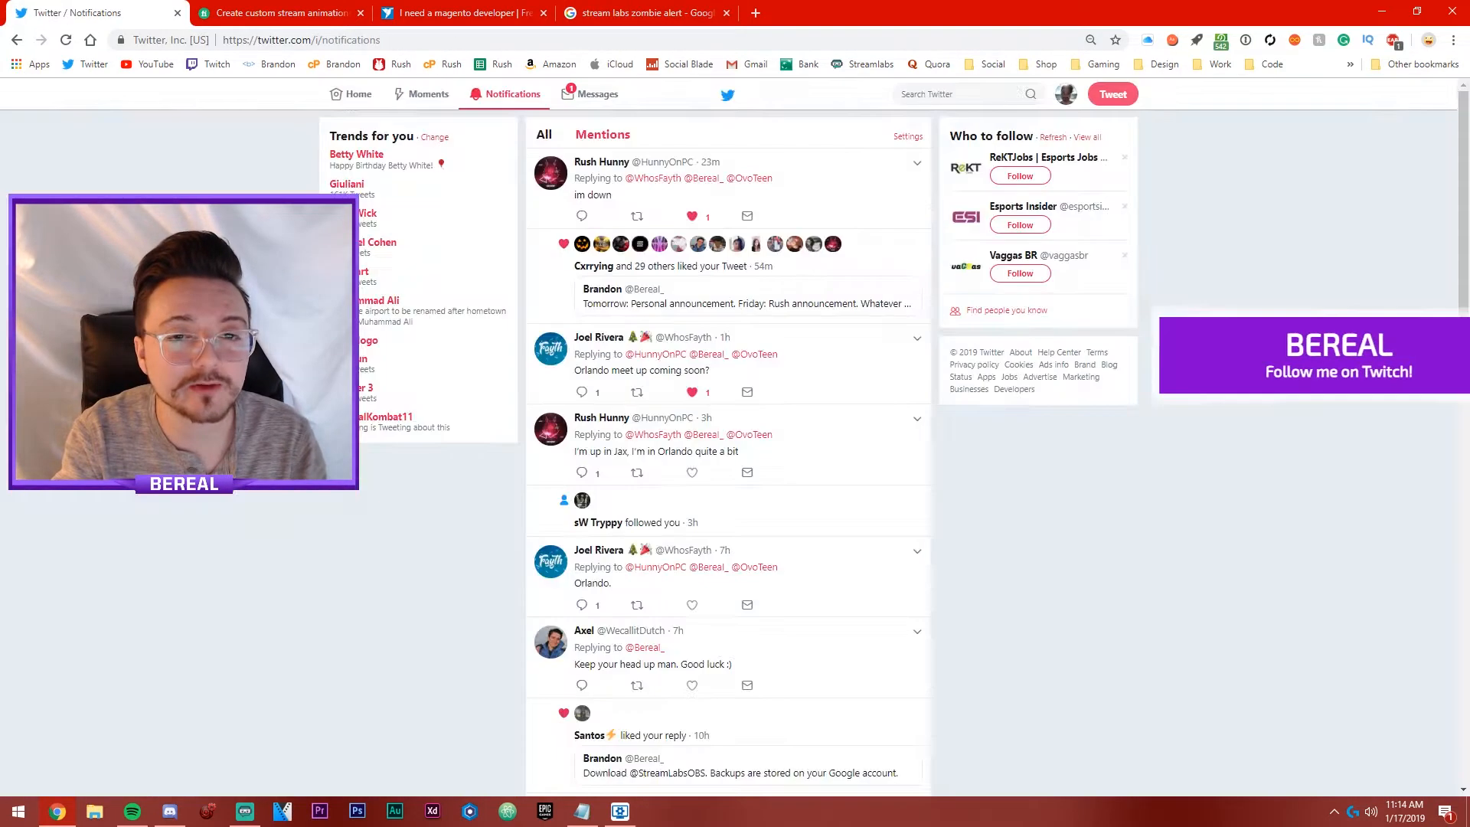
pyautogui.click(956, 93)
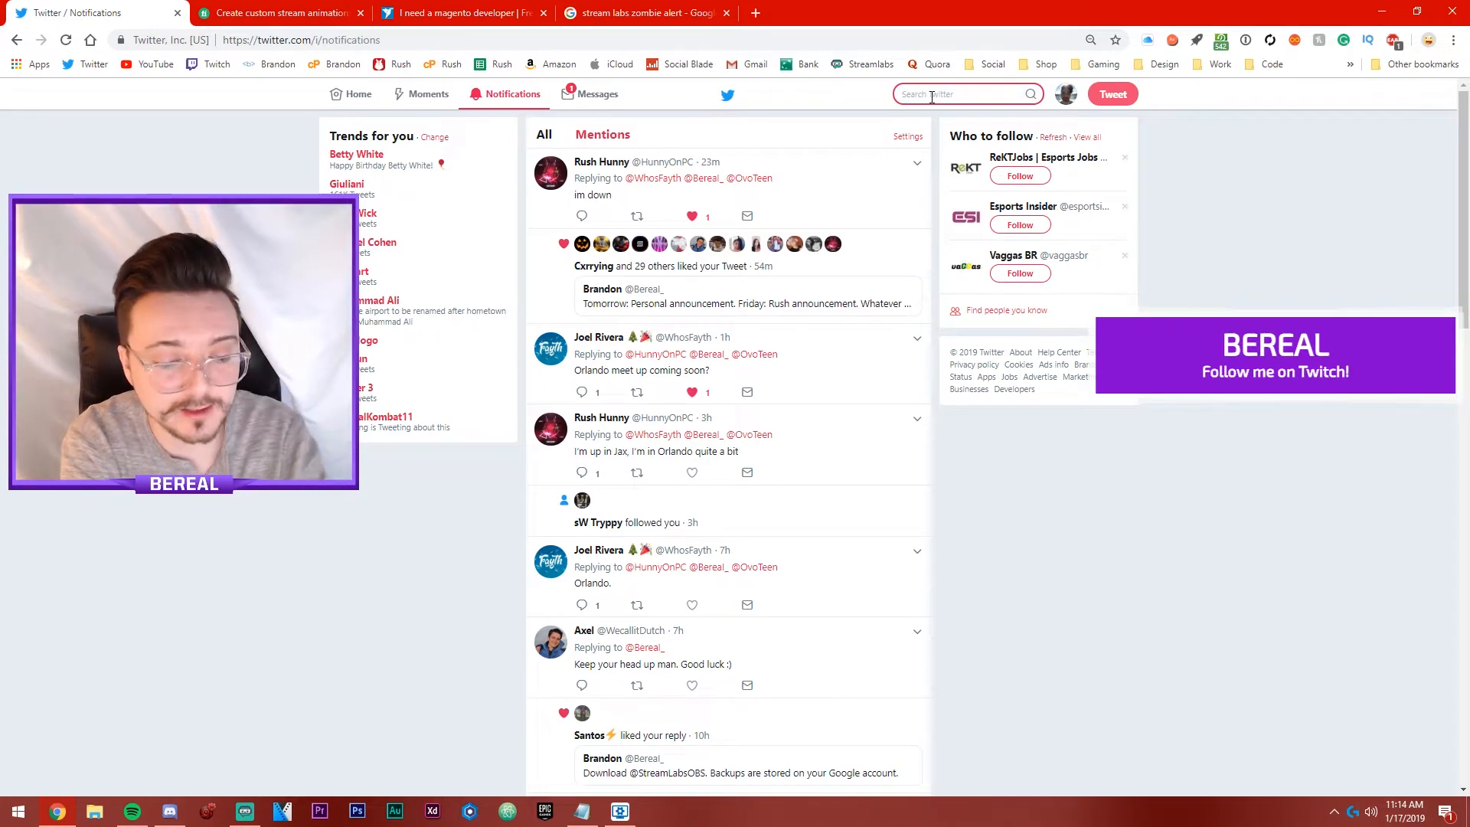
pyautogui.write('orb')
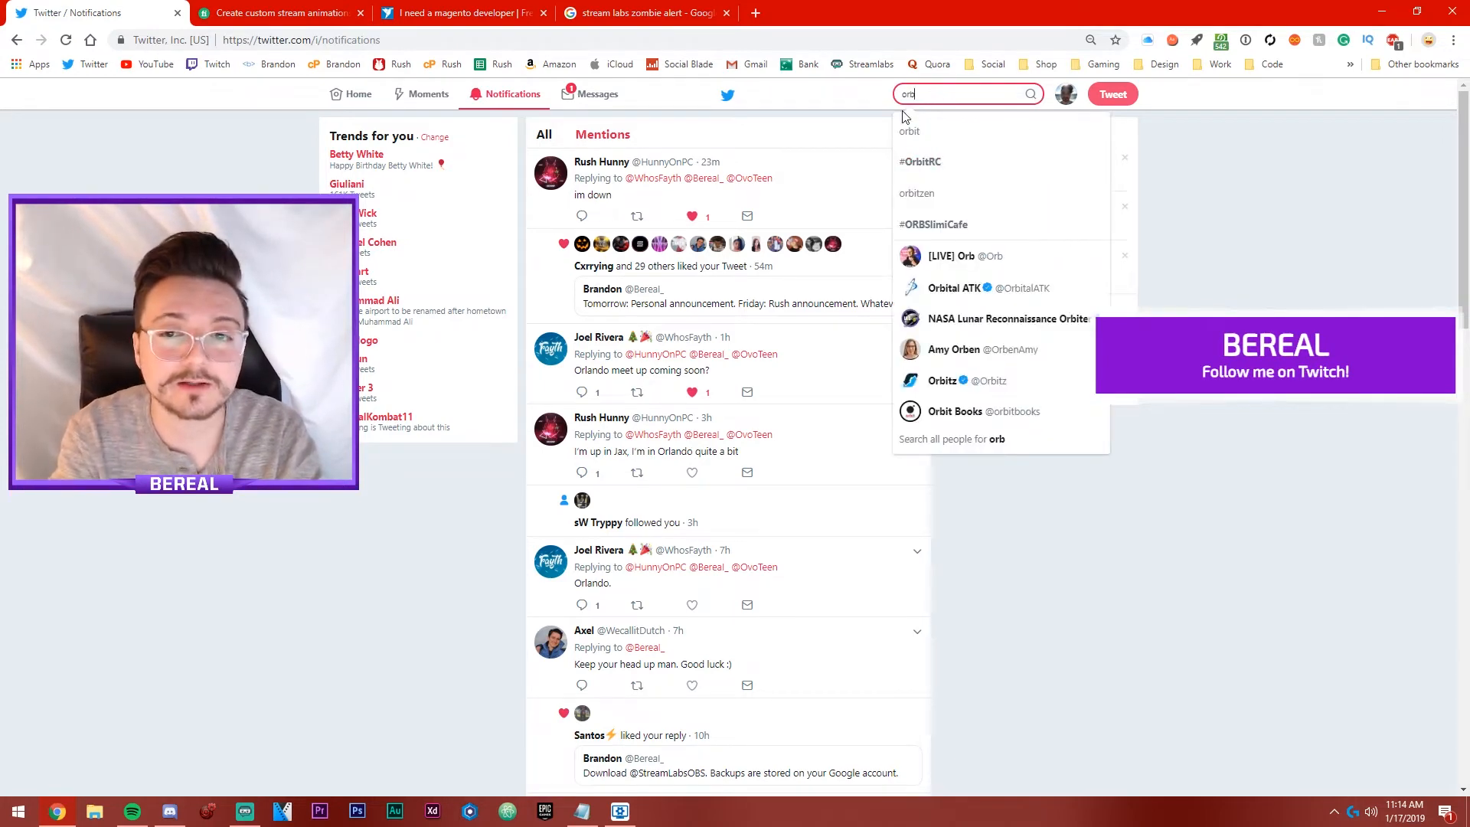
pyautogui.click(963, 256)
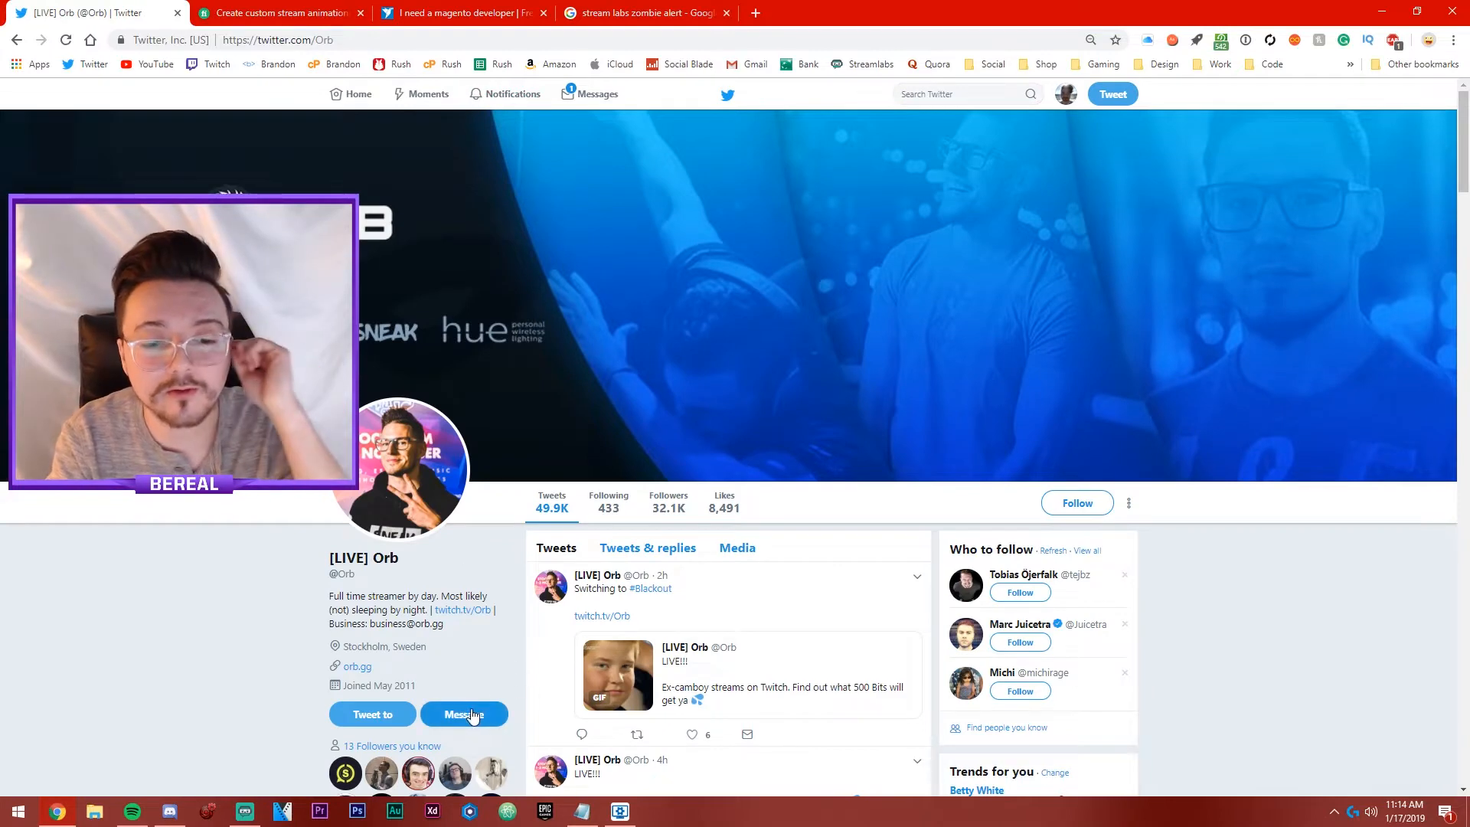
# Step: Open the direct message thread with [LIVE] Orb about the alert box branding
pyautogui.click(463, 715)
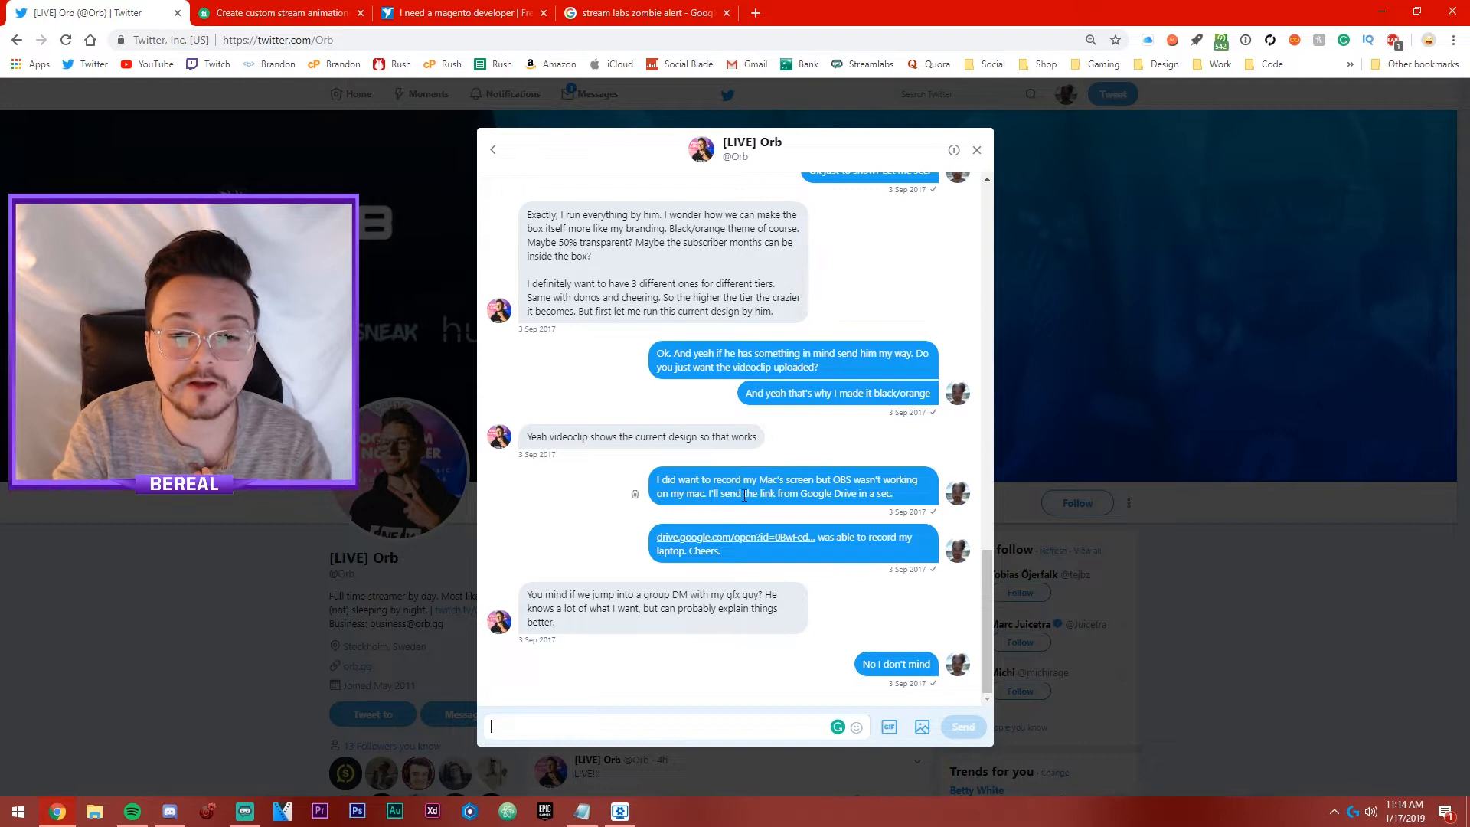
pyautogui.moveTo(729, 527)
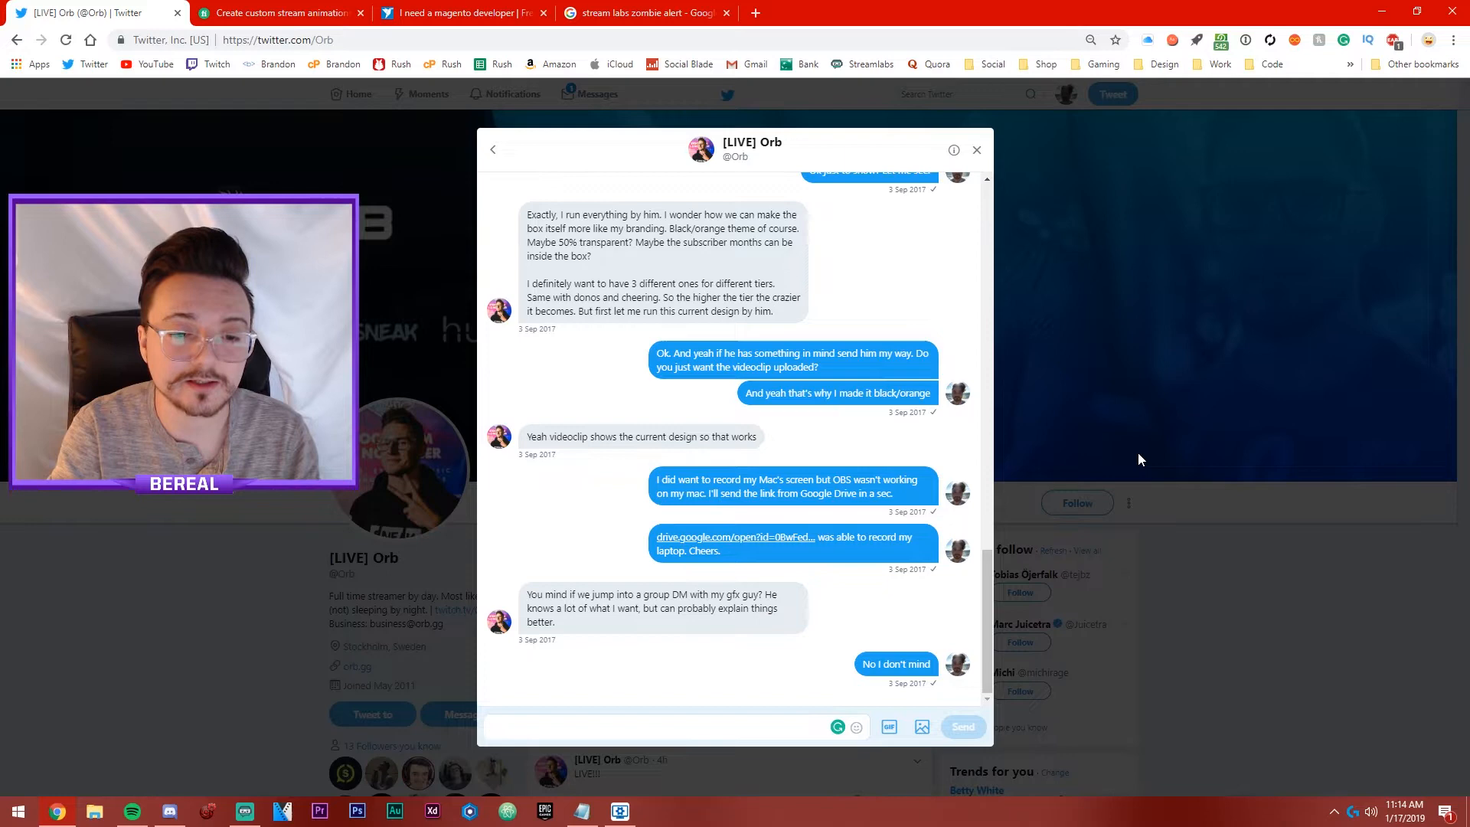
pyautogui.click(658, 725)
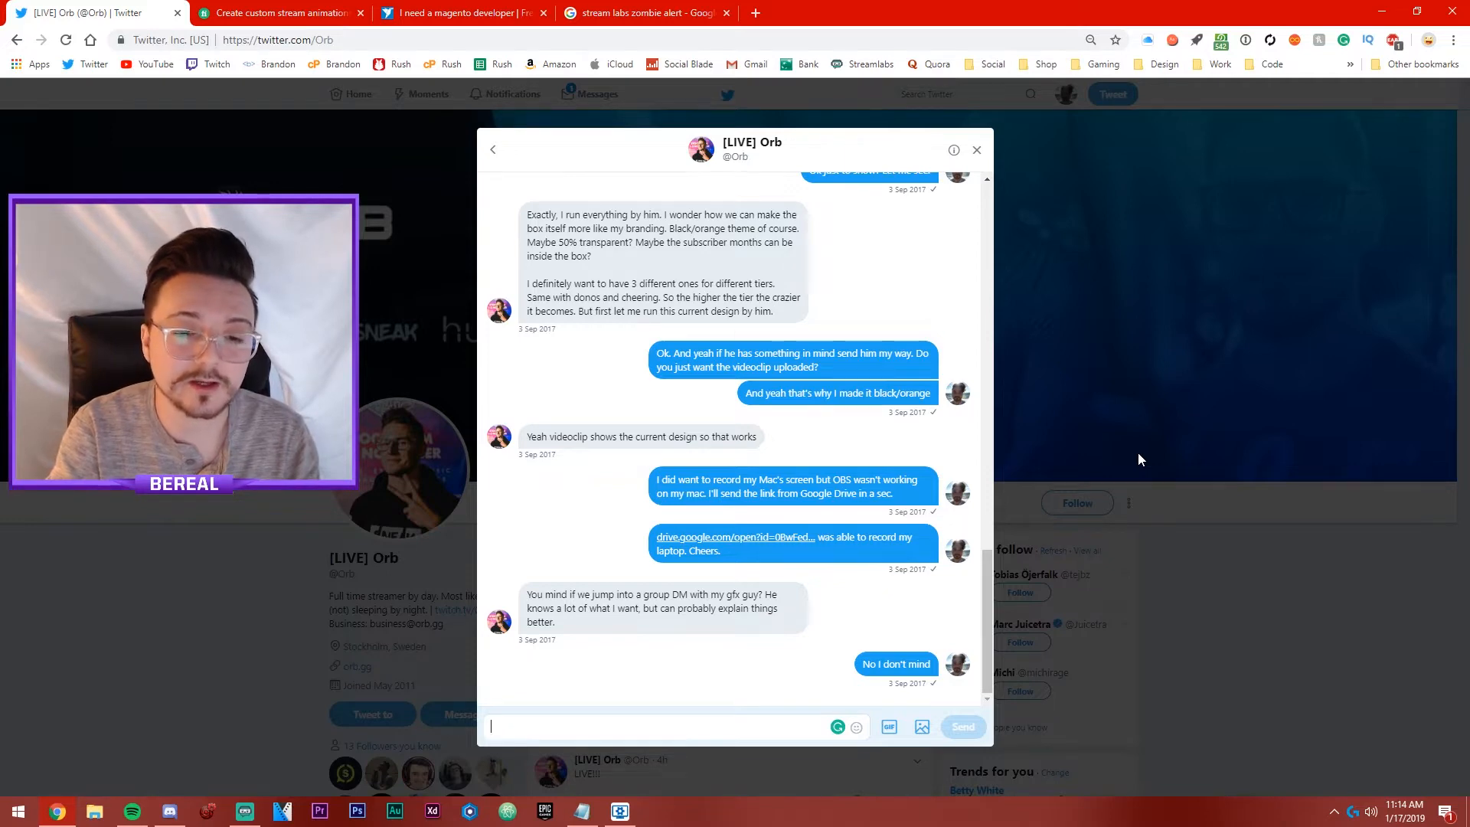
# Step: Close the DM conversation and return to the [LIVE] Orb profile page
pyautogui.click(976, 150)
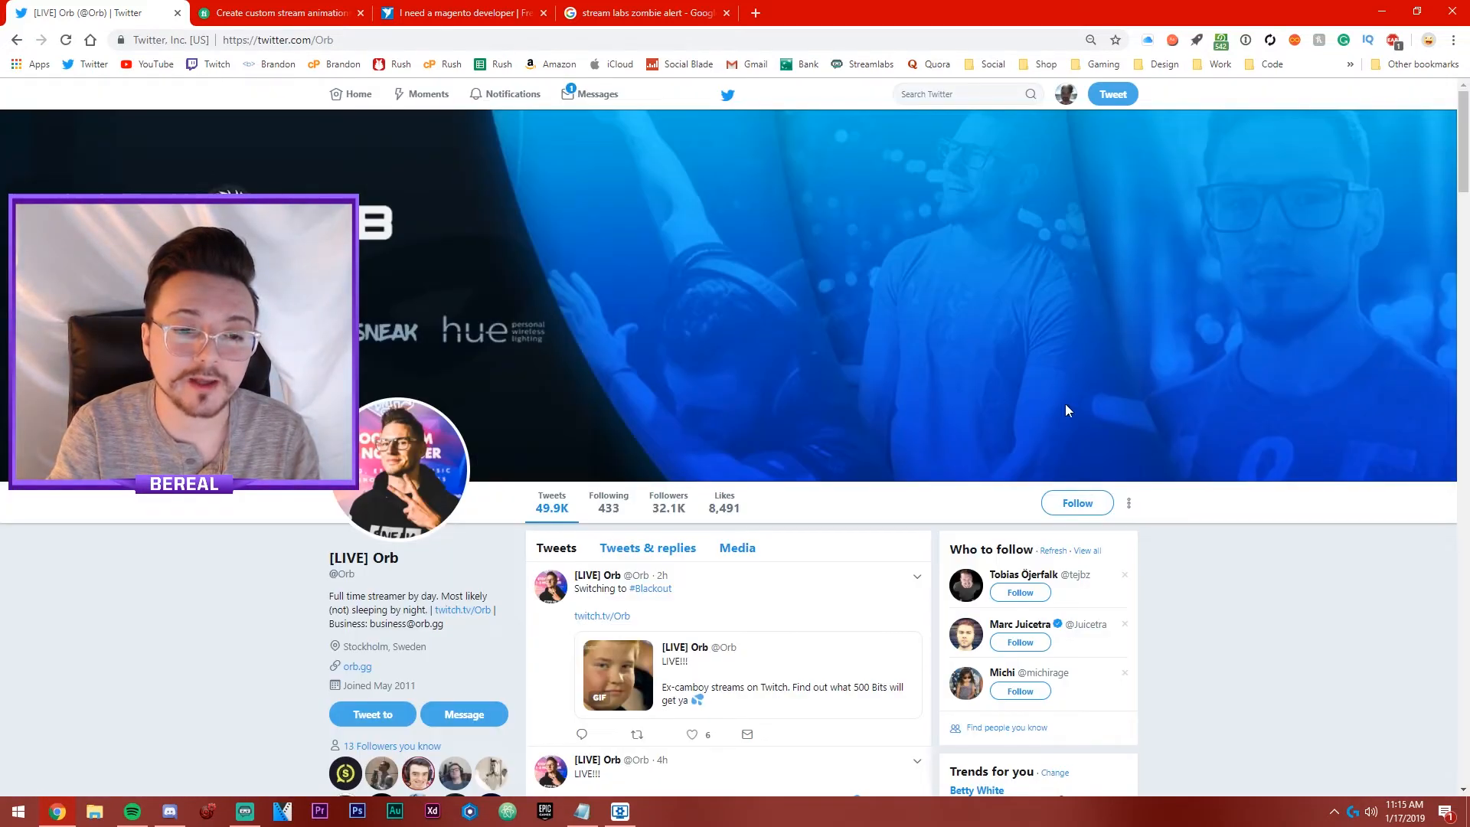
pyautogui.moveTo(478, 516)
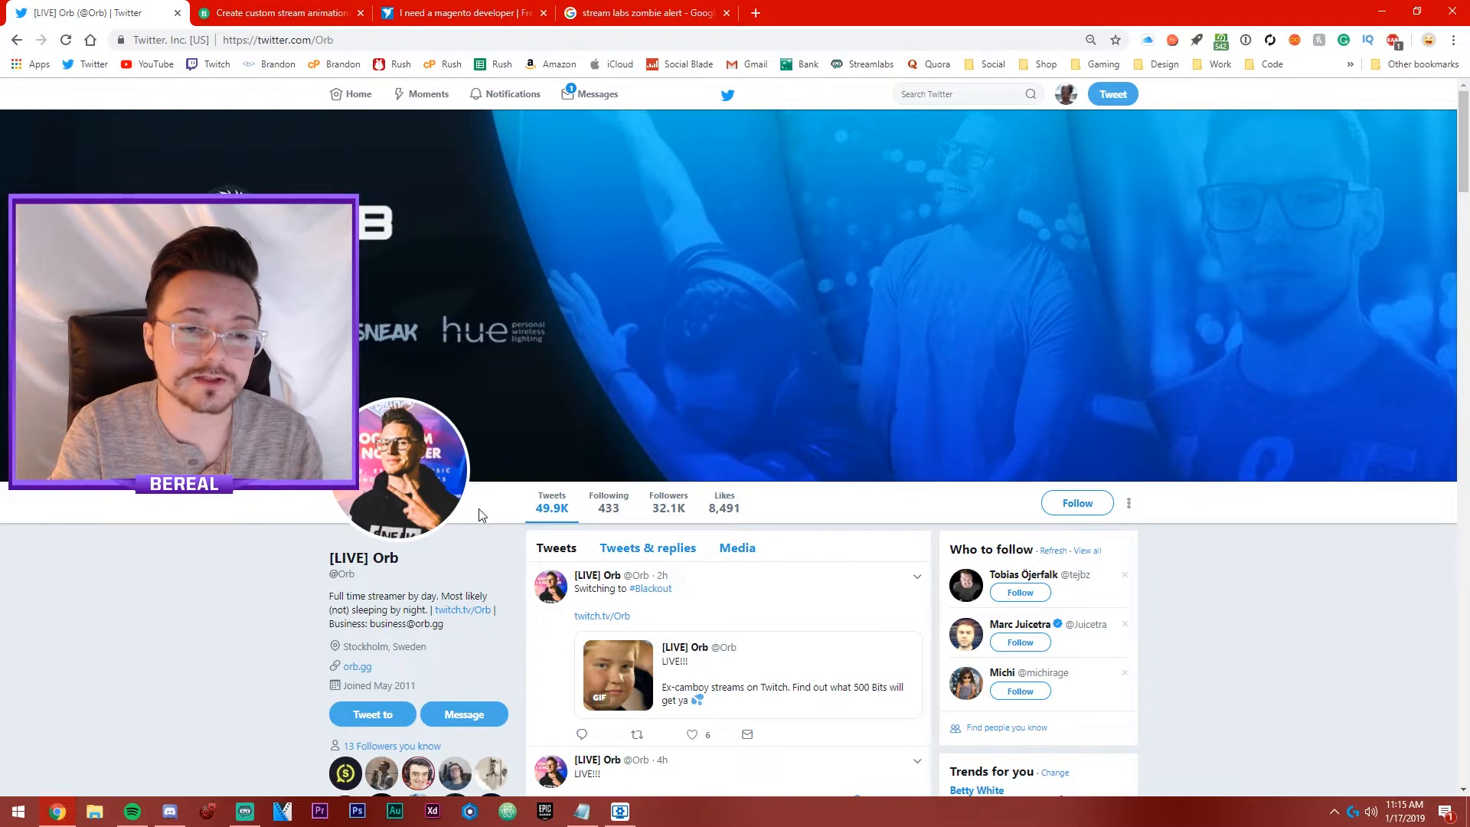
pyautogui.moveTo(561, 394)
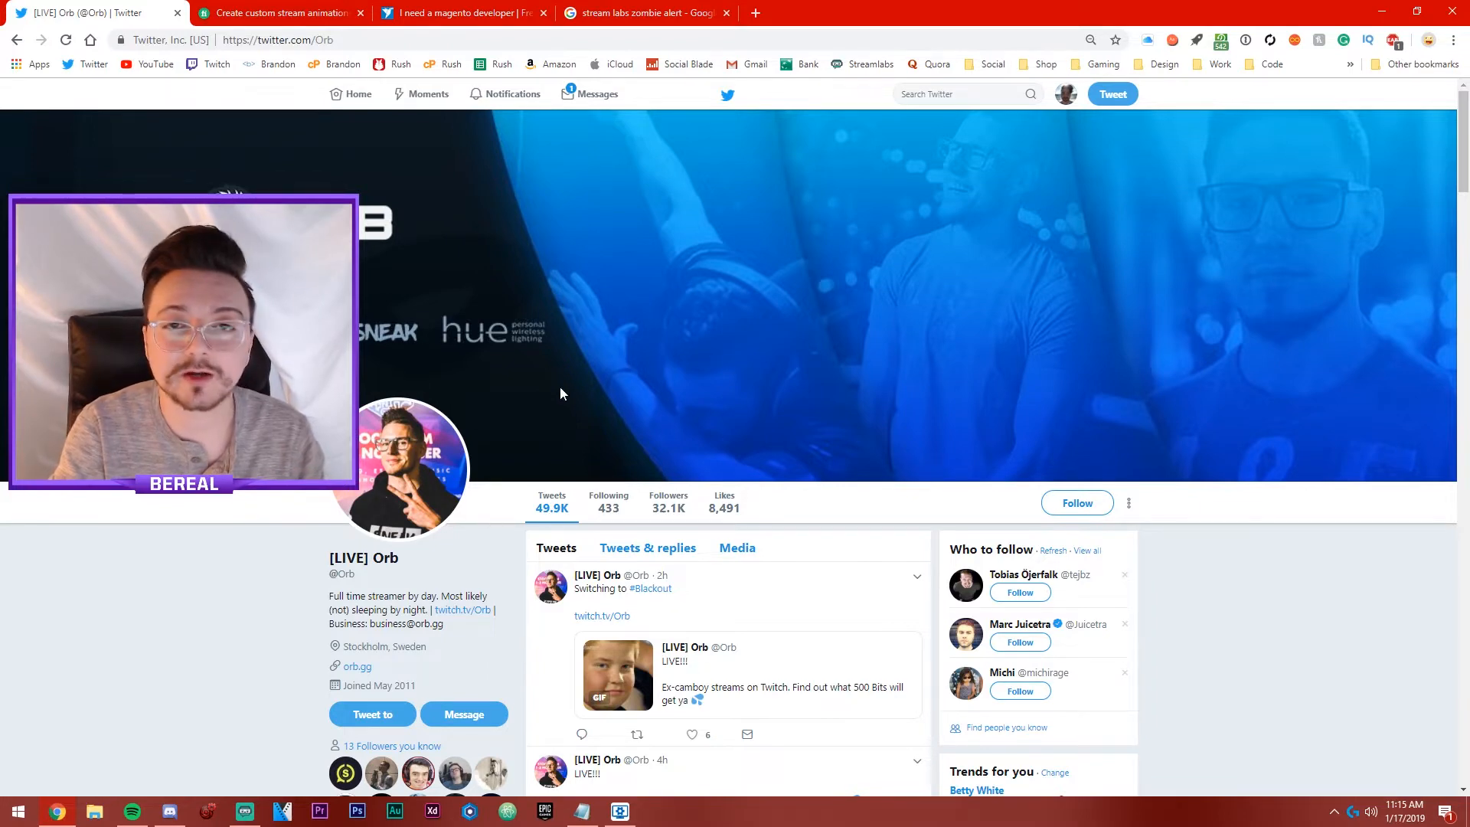
pyautogui.moveTo(407, 492)
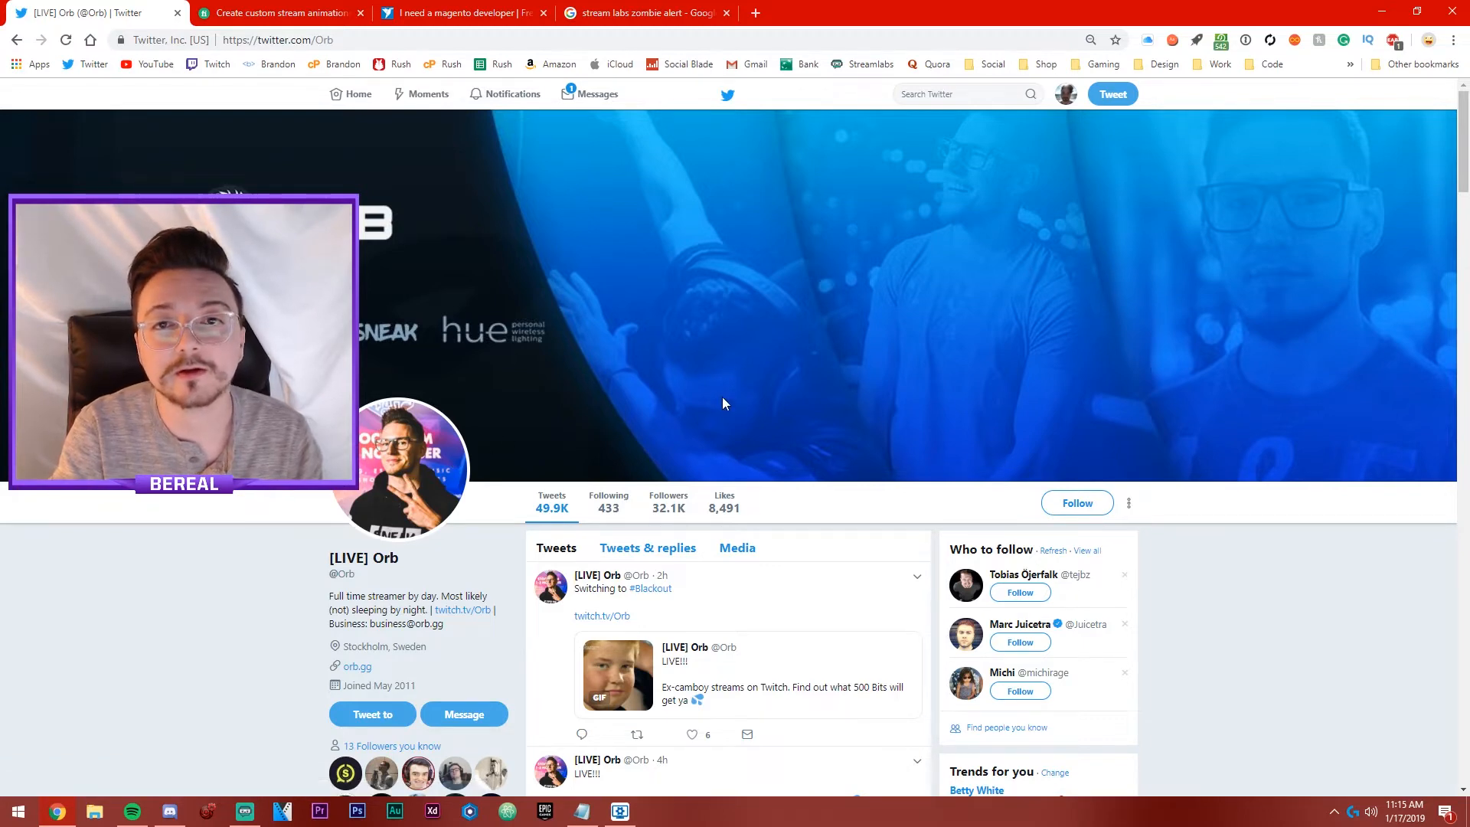
pyautogui.moveTo(669, 507)
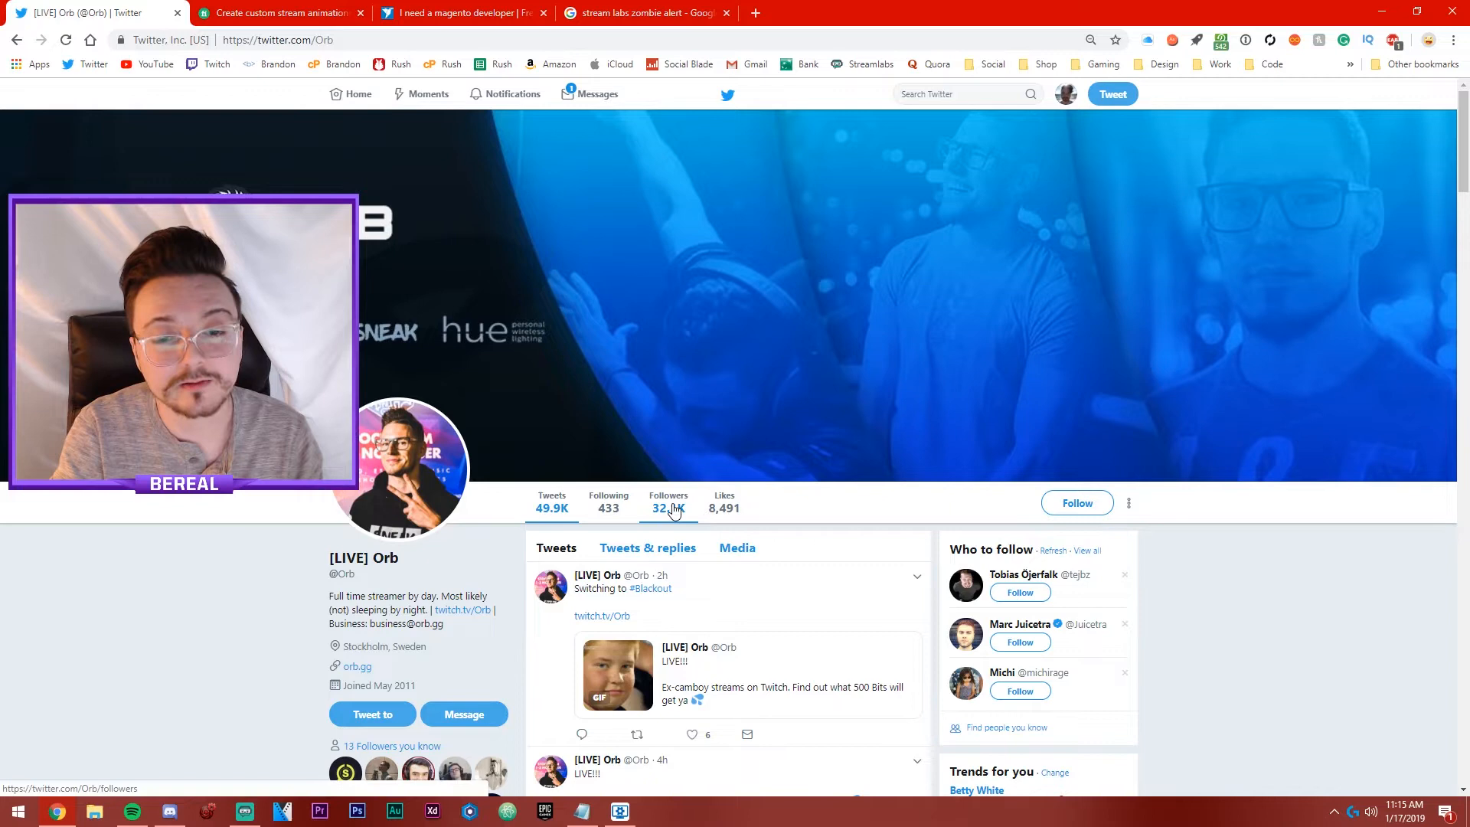
pyautogui.moveTo(641, 401)
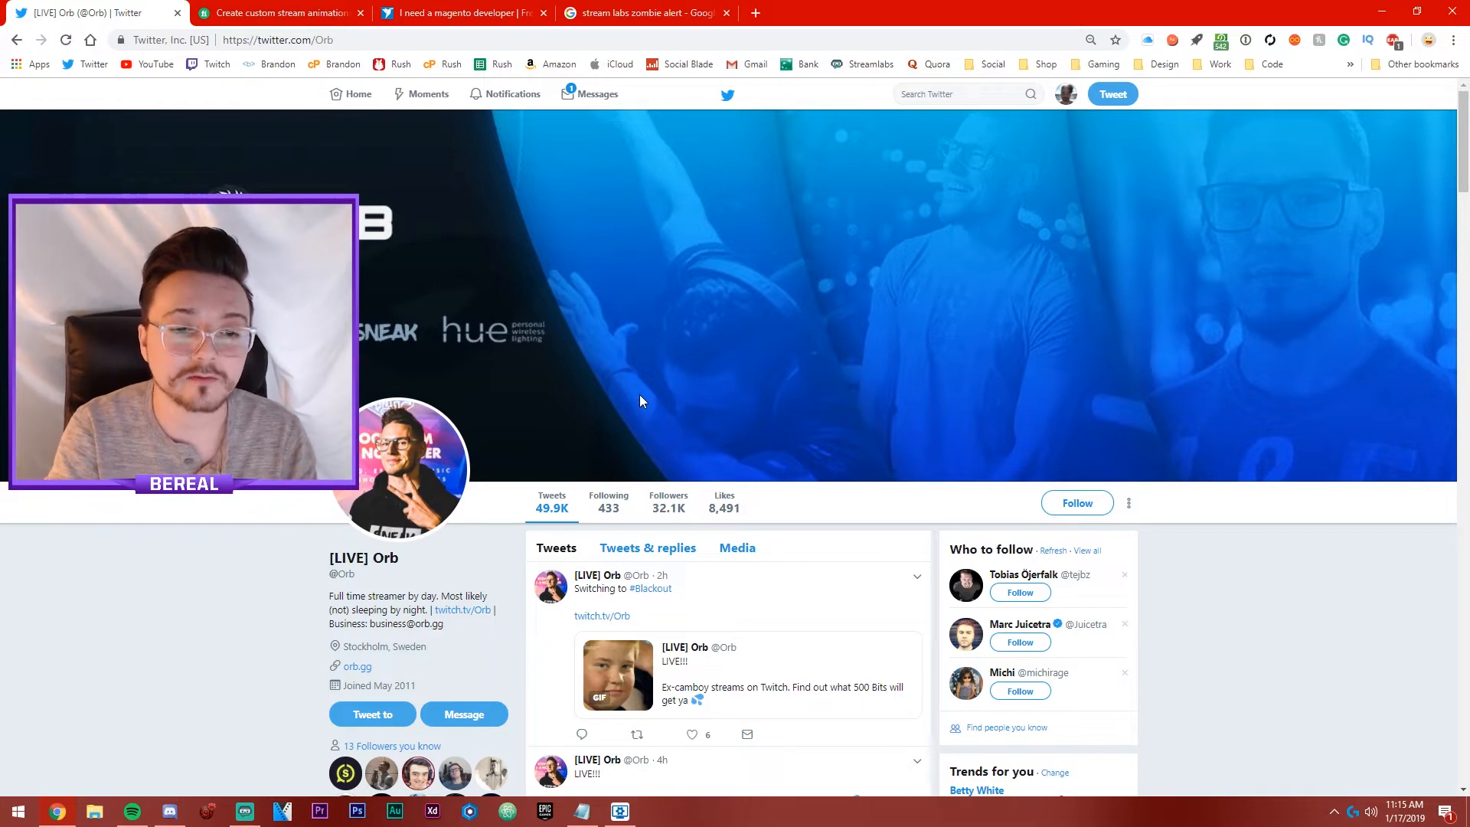
pyautogui.moveTo(567, 393)
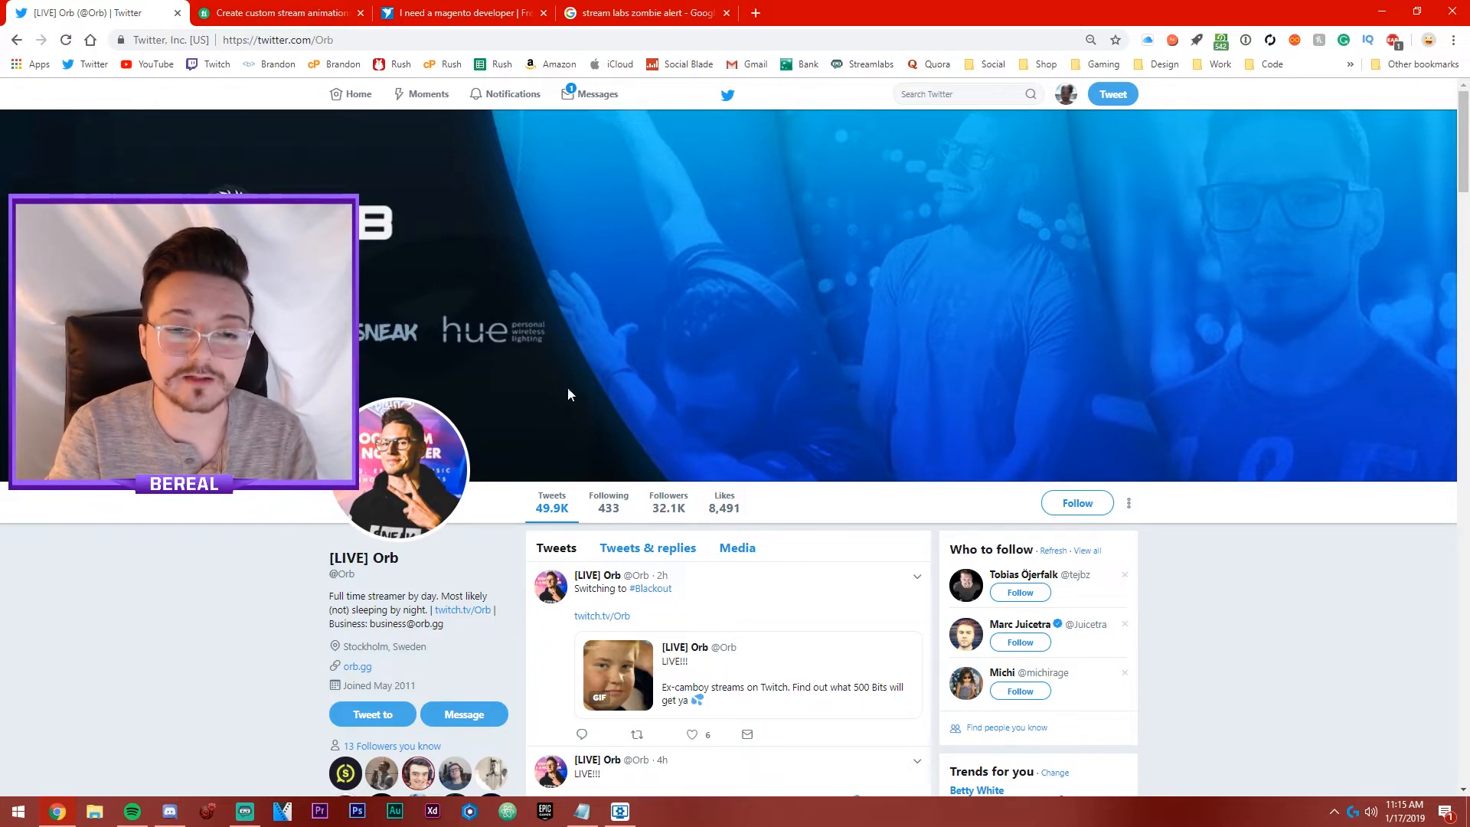
pyautogui.moveTo(565, 430)
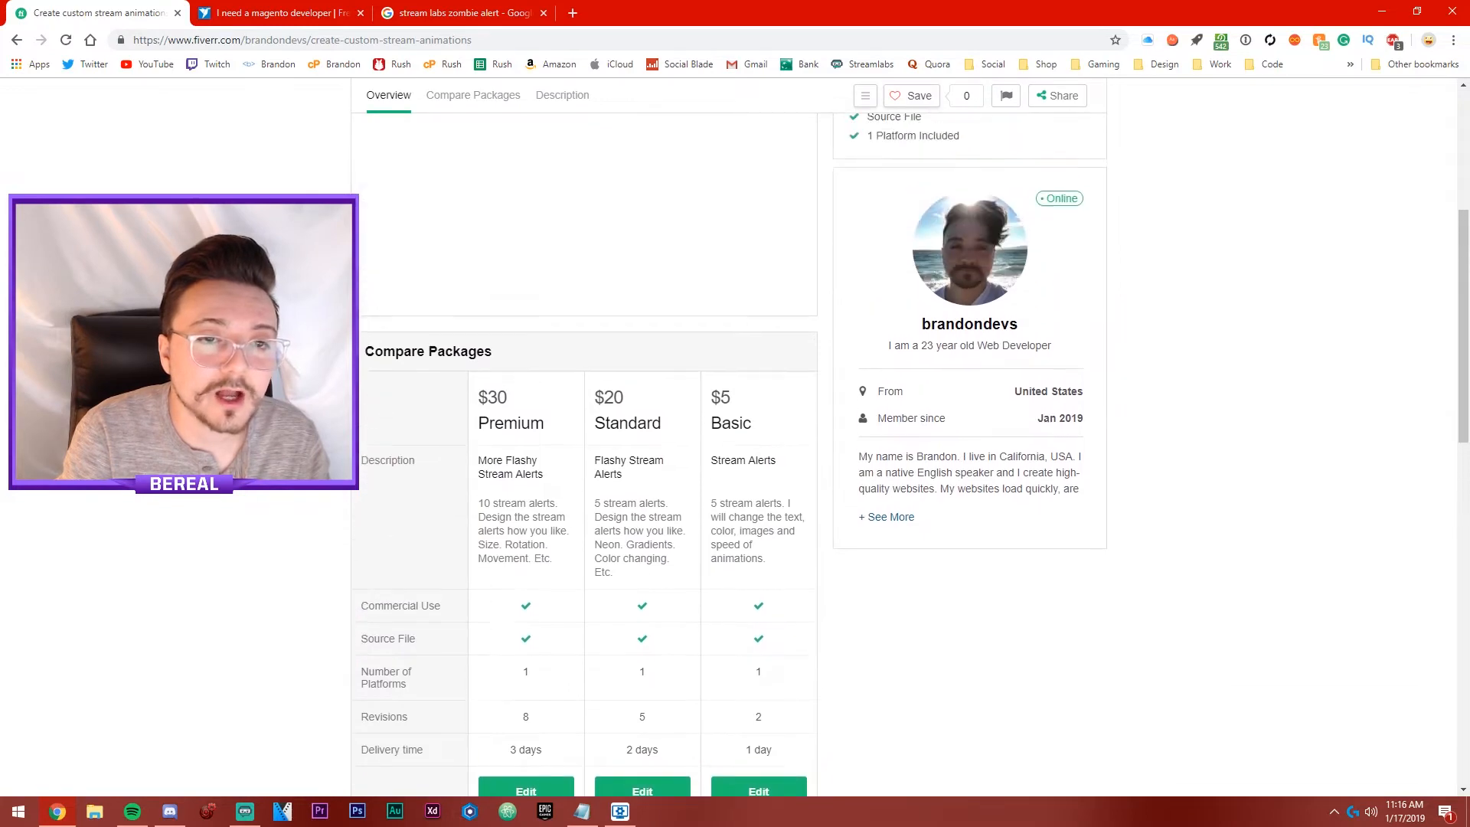
# Step: Scroll past the $5/$20/$30 package comparison to the About This Gig description
pyautogui.scroll(-3)
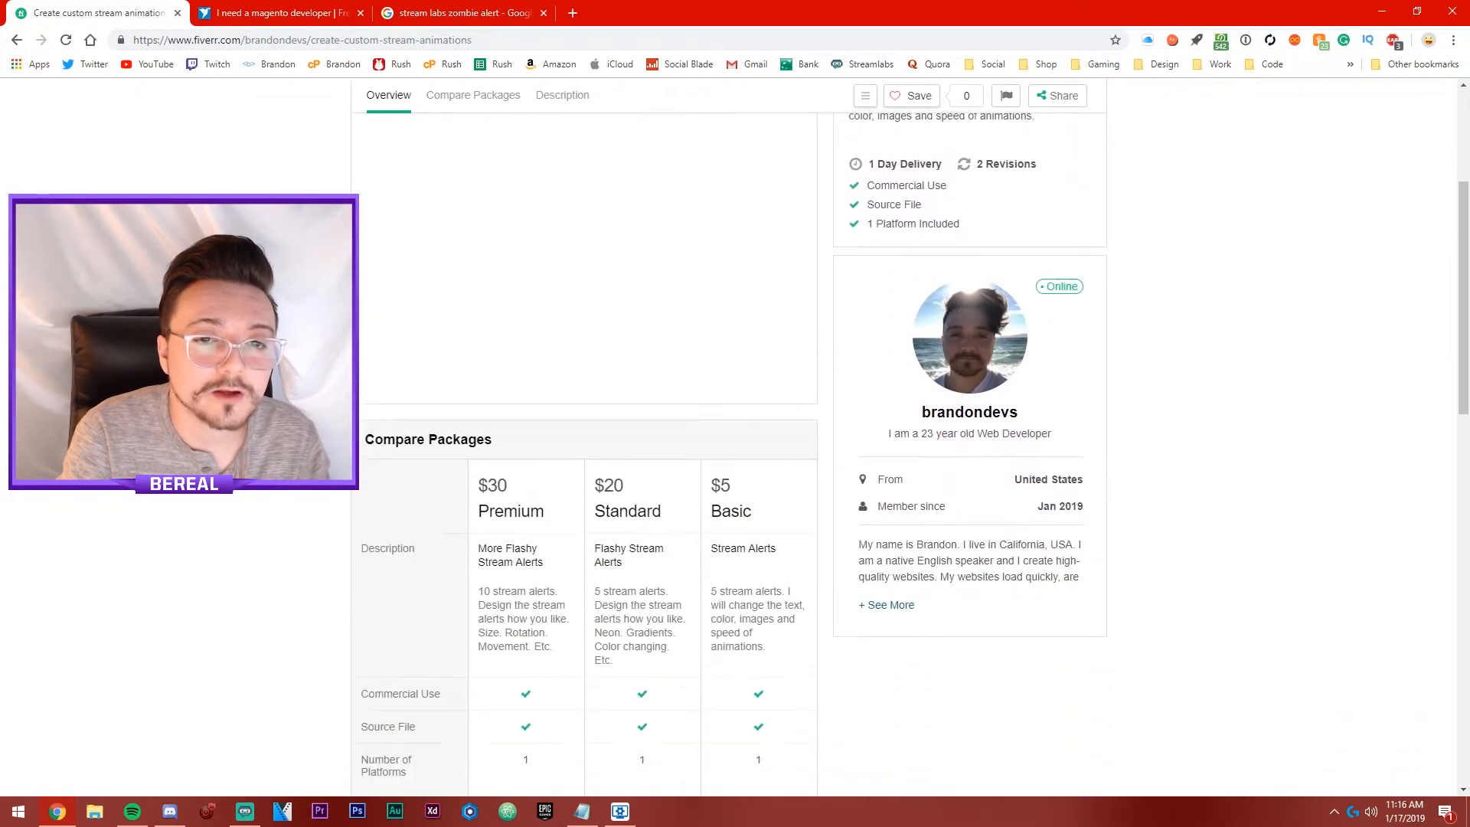
pyautogui.scroll(-3)
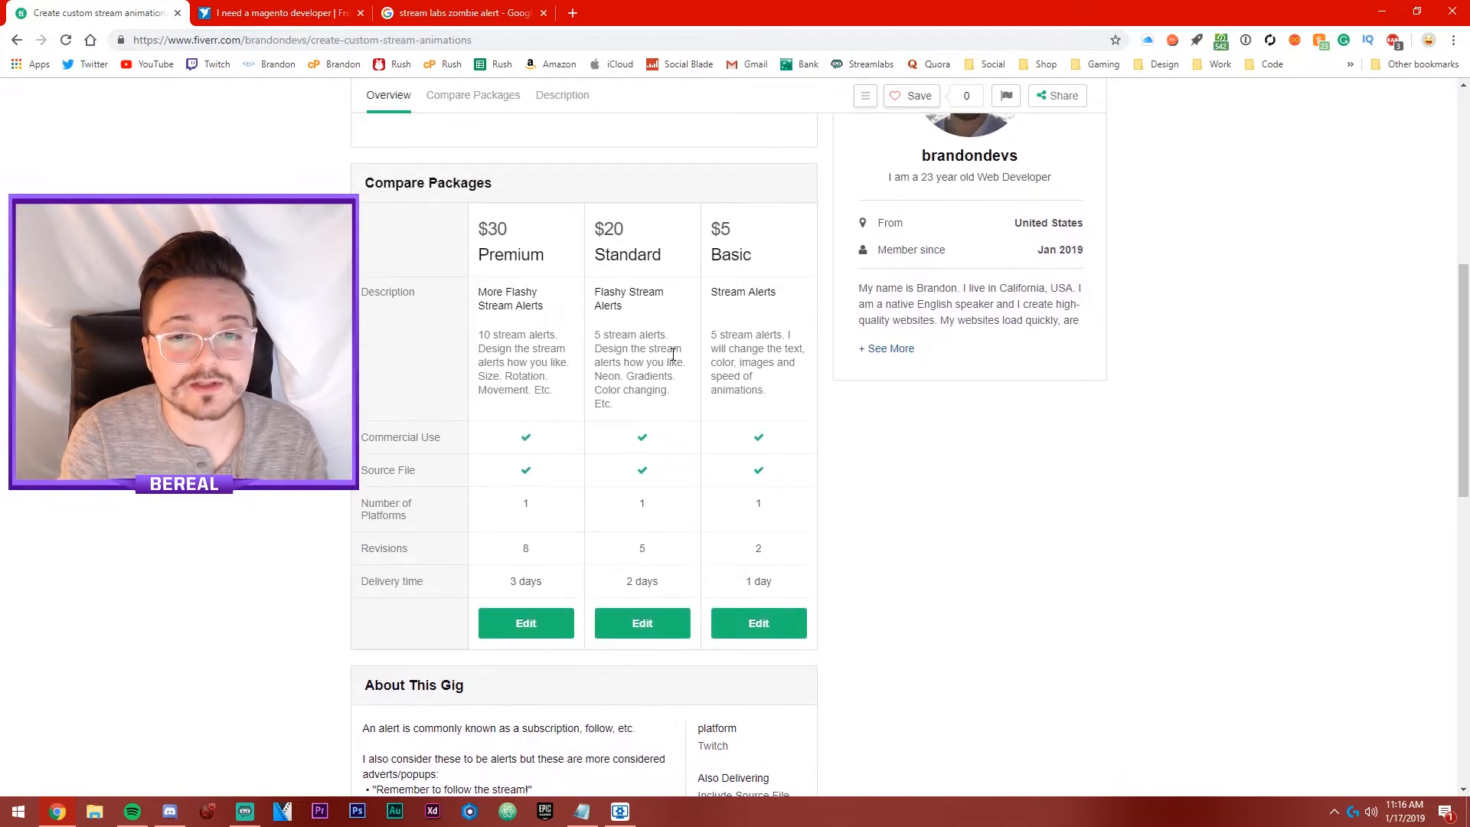
pyautogui.moveTo(945, 394)
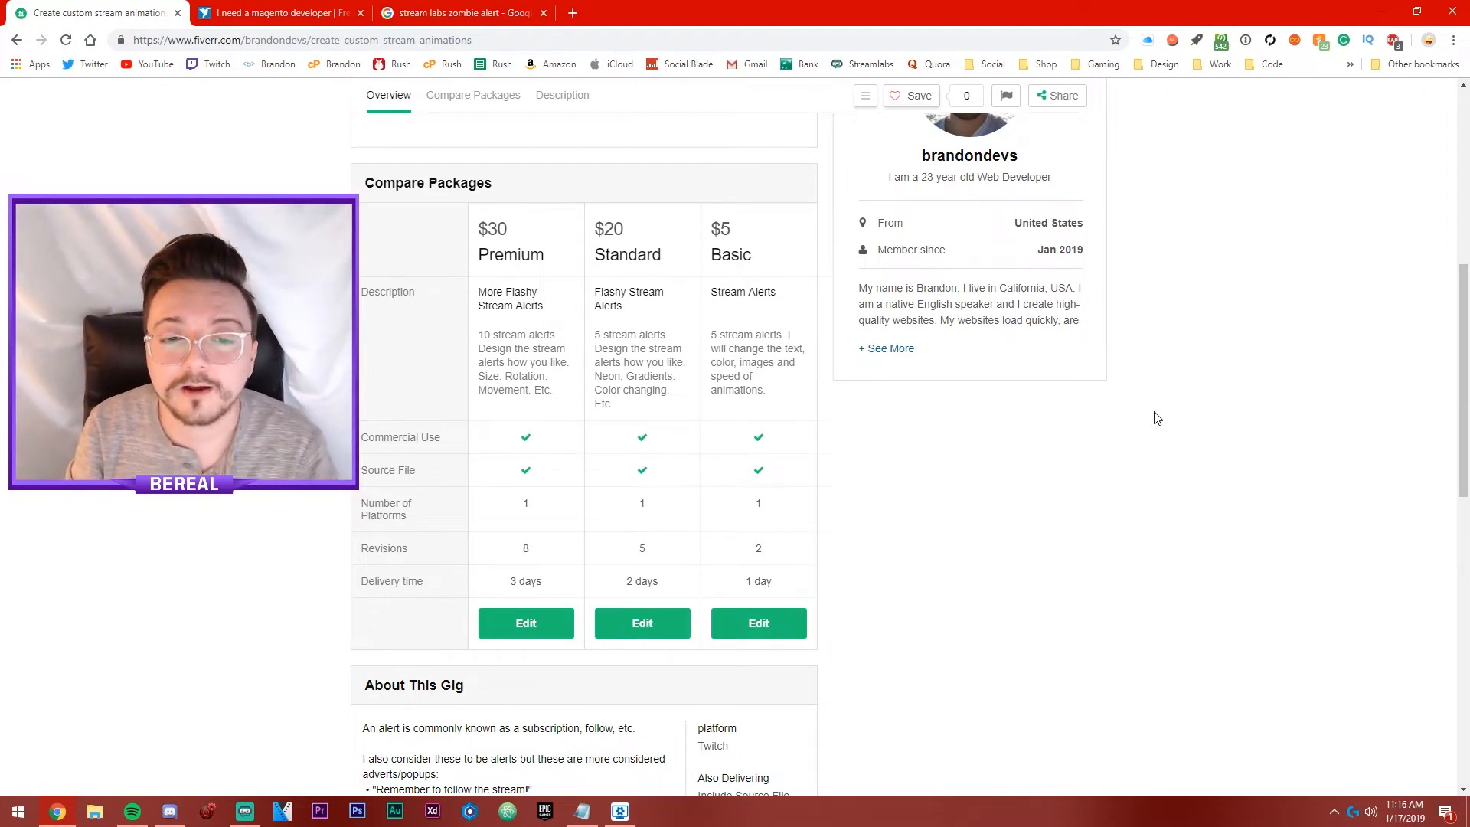
pyautogui.scroll(-3)
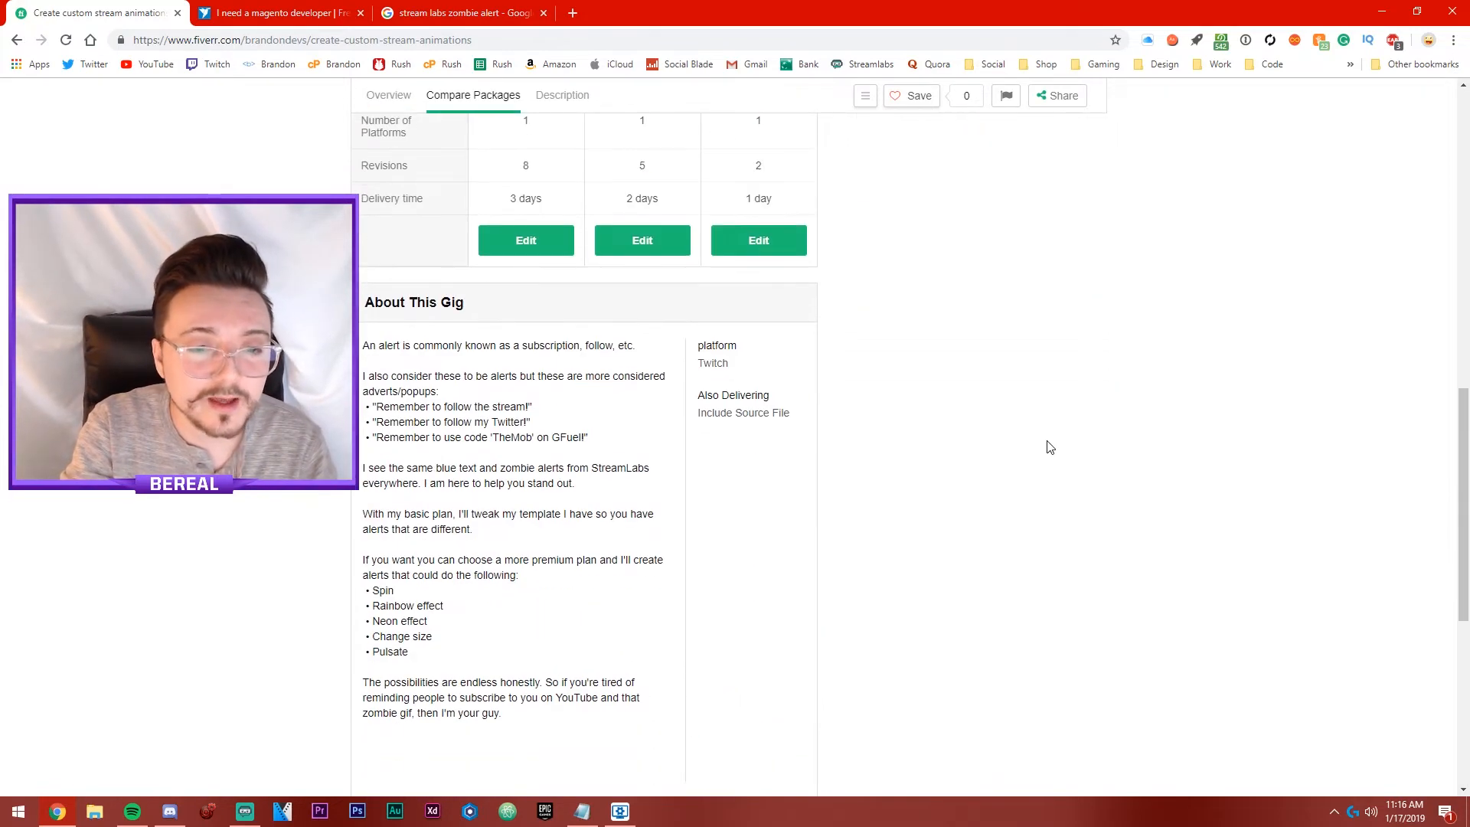
# Step: Review the package table again, then close the Fiverr gig page to reveal the Freelancer Magento project
pyautogui.scroll(-3)
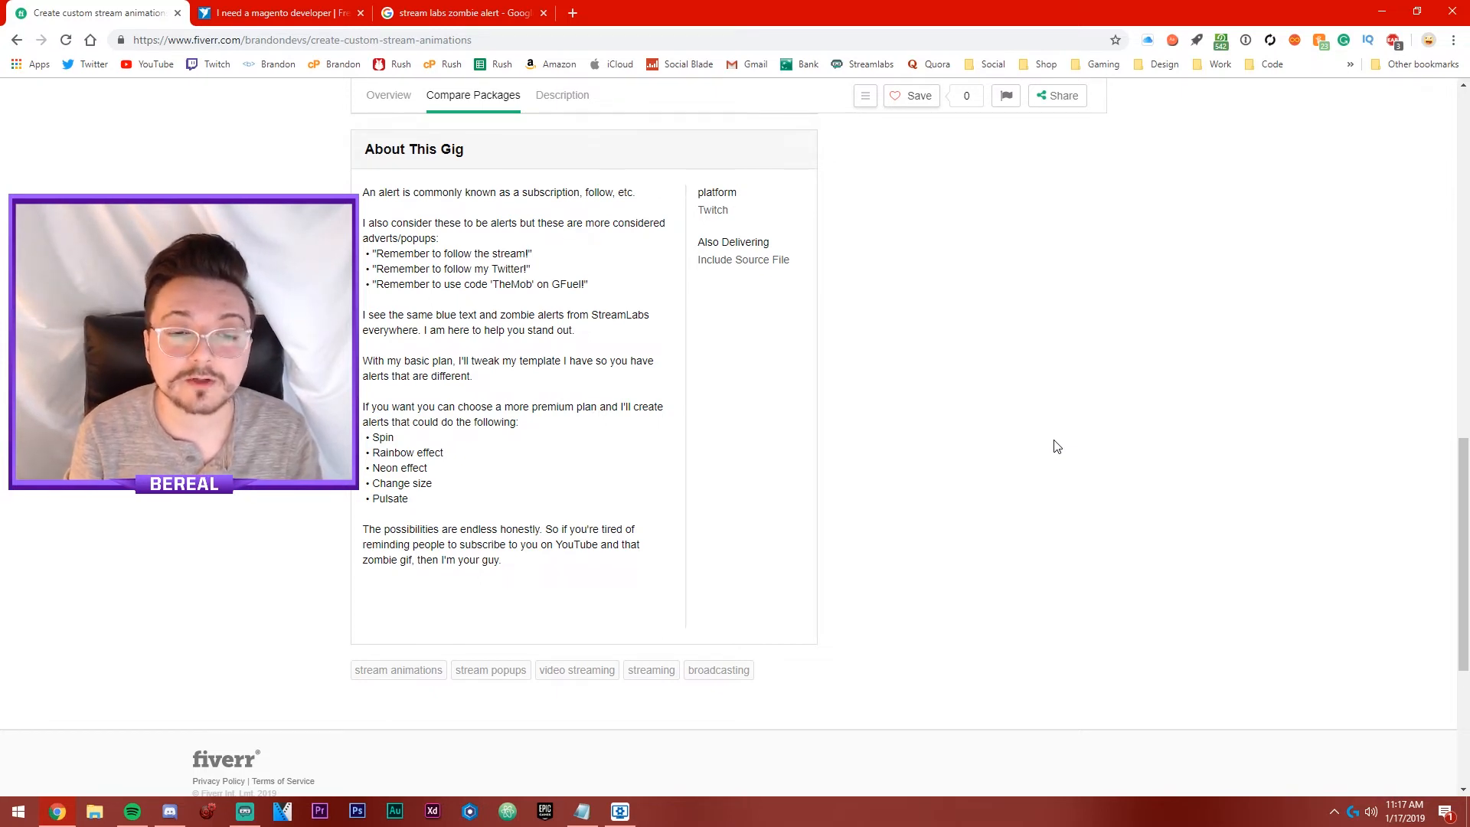
pyautogui.moveTo(997, 455)
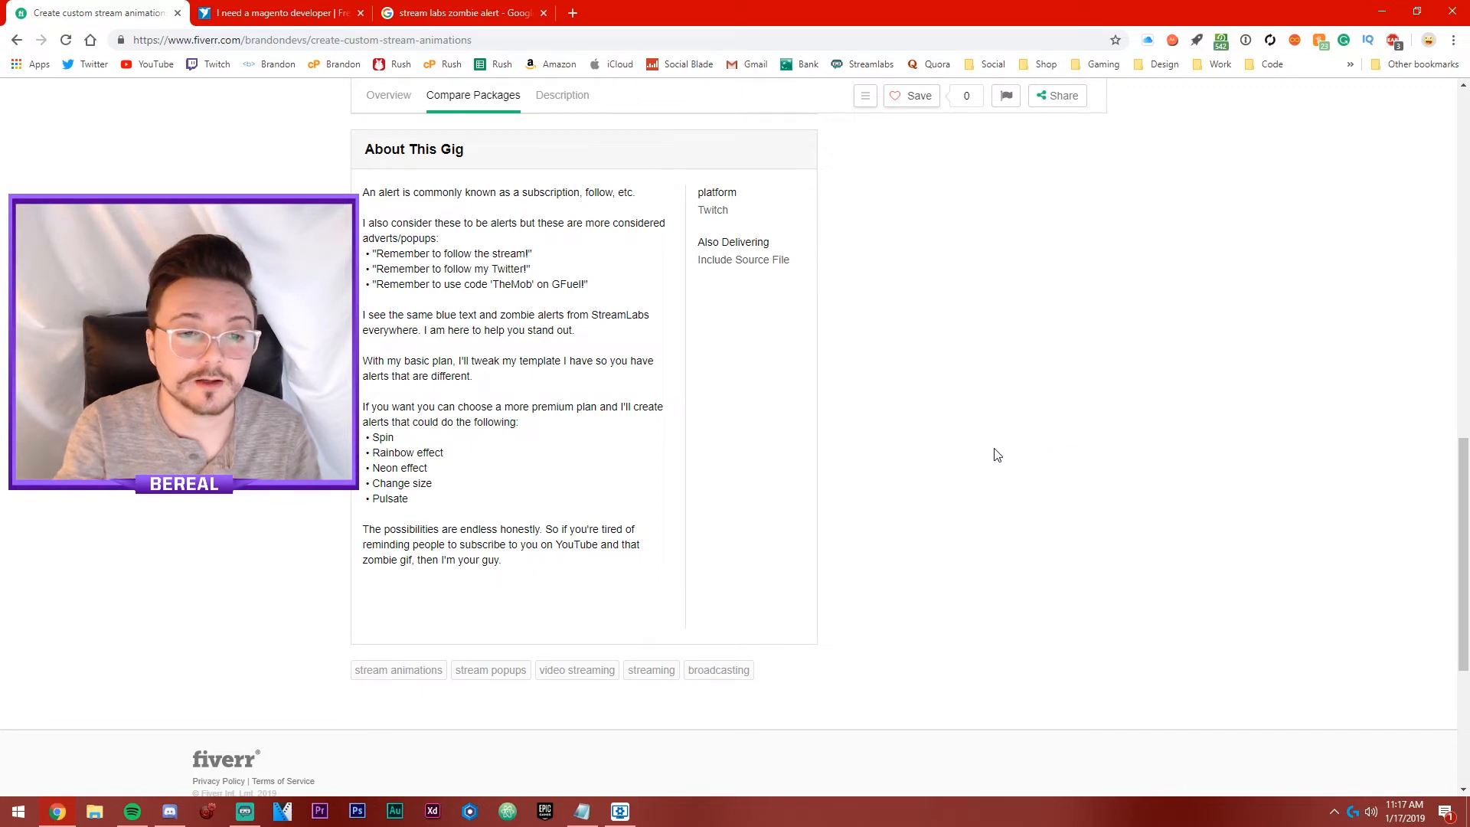
pyautogui.scroll(3)
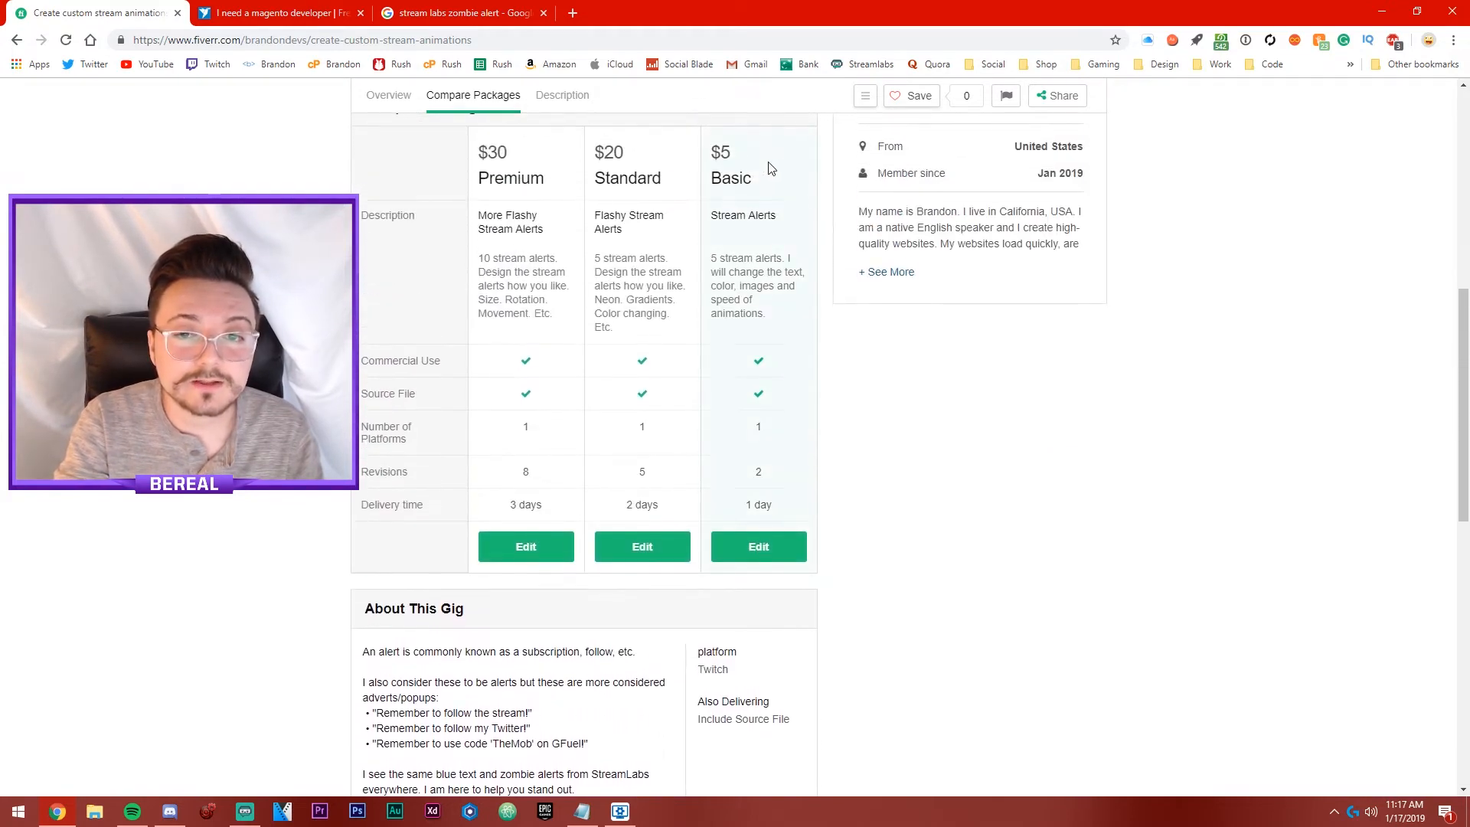
pyautogui.moveTo(755, 197)
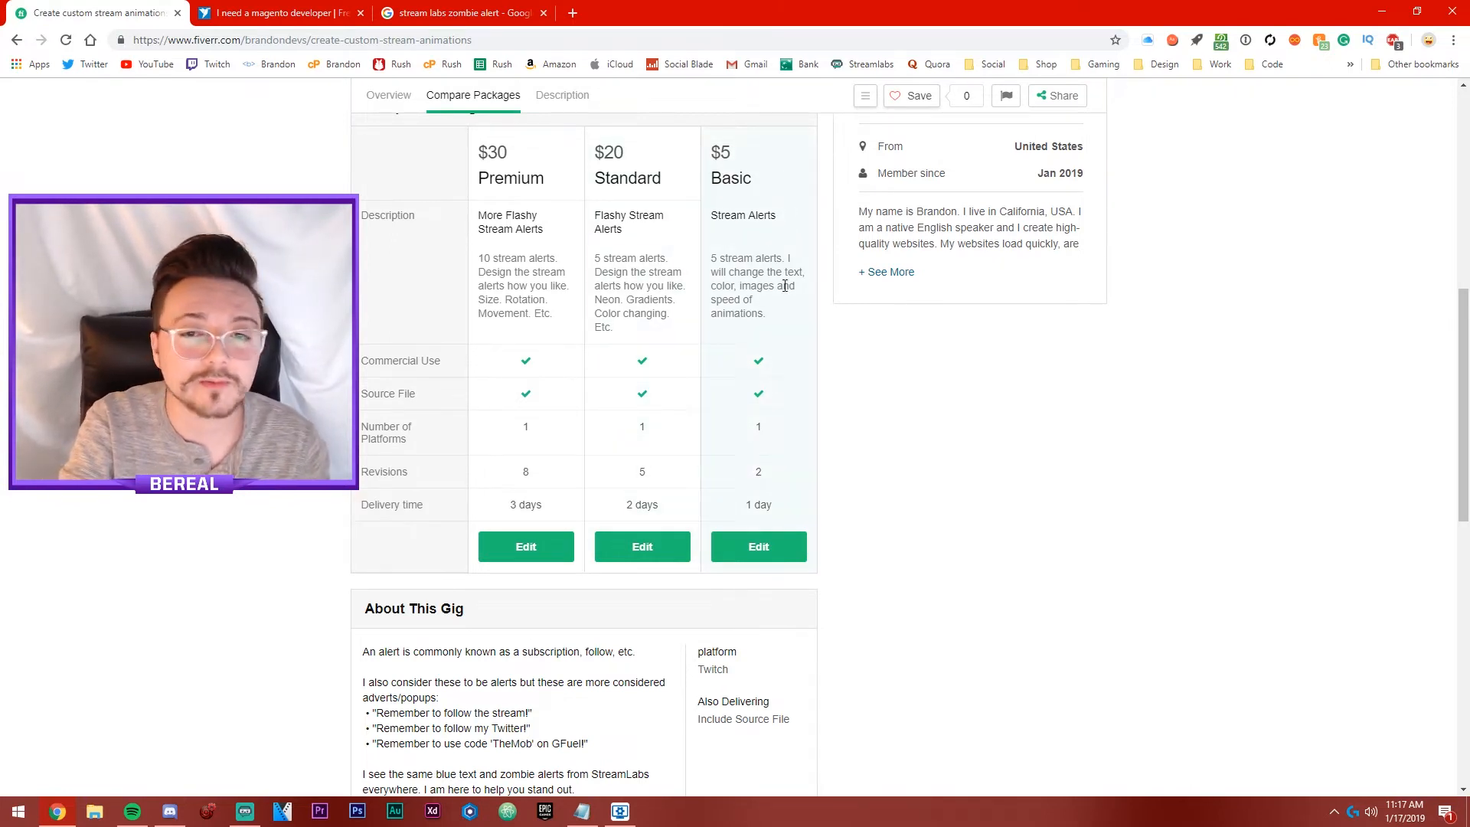
pyautogui.moveTo(945, 433)
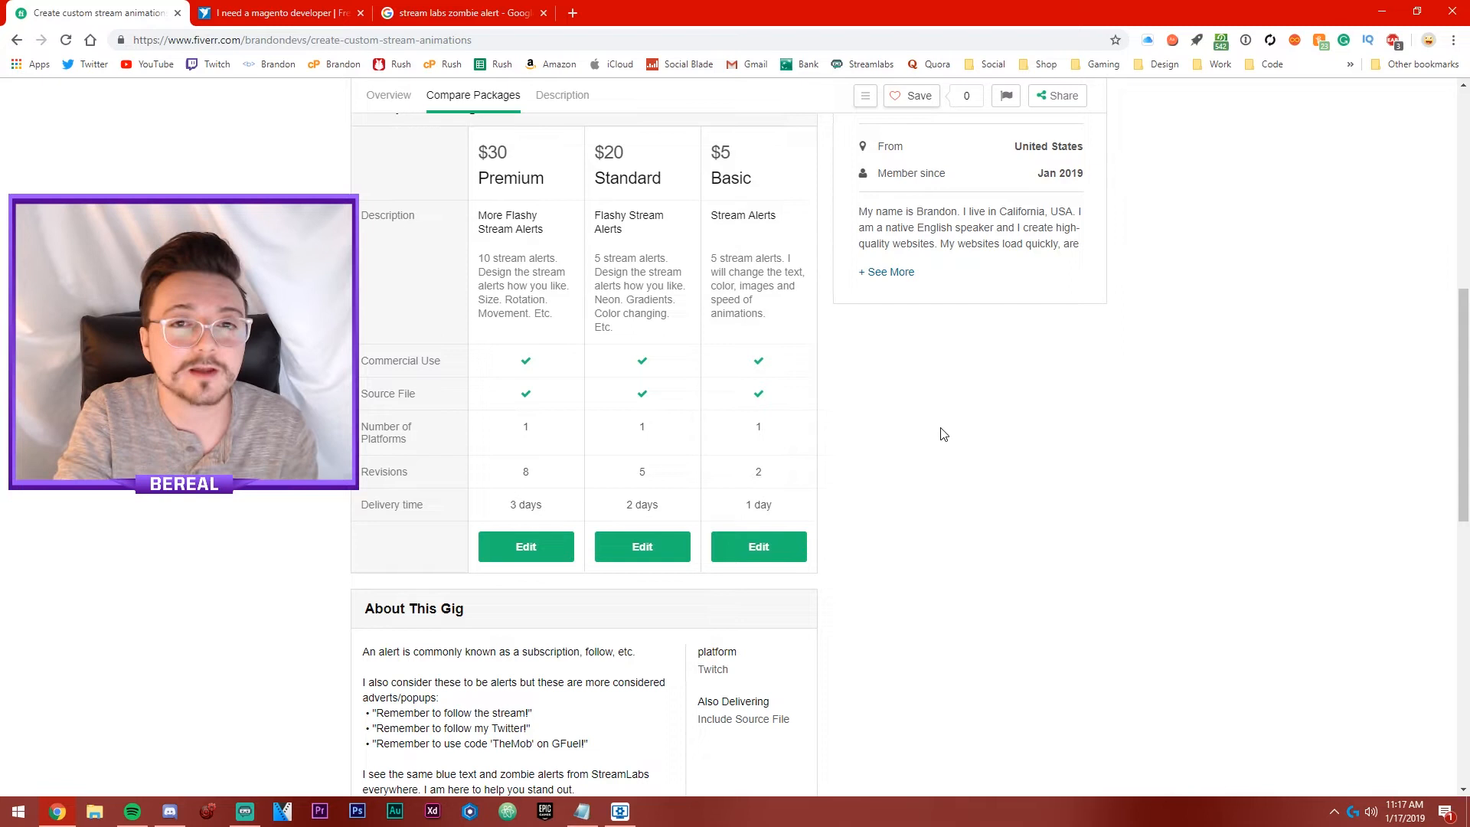
pyautogui.moveTo(257, 127)
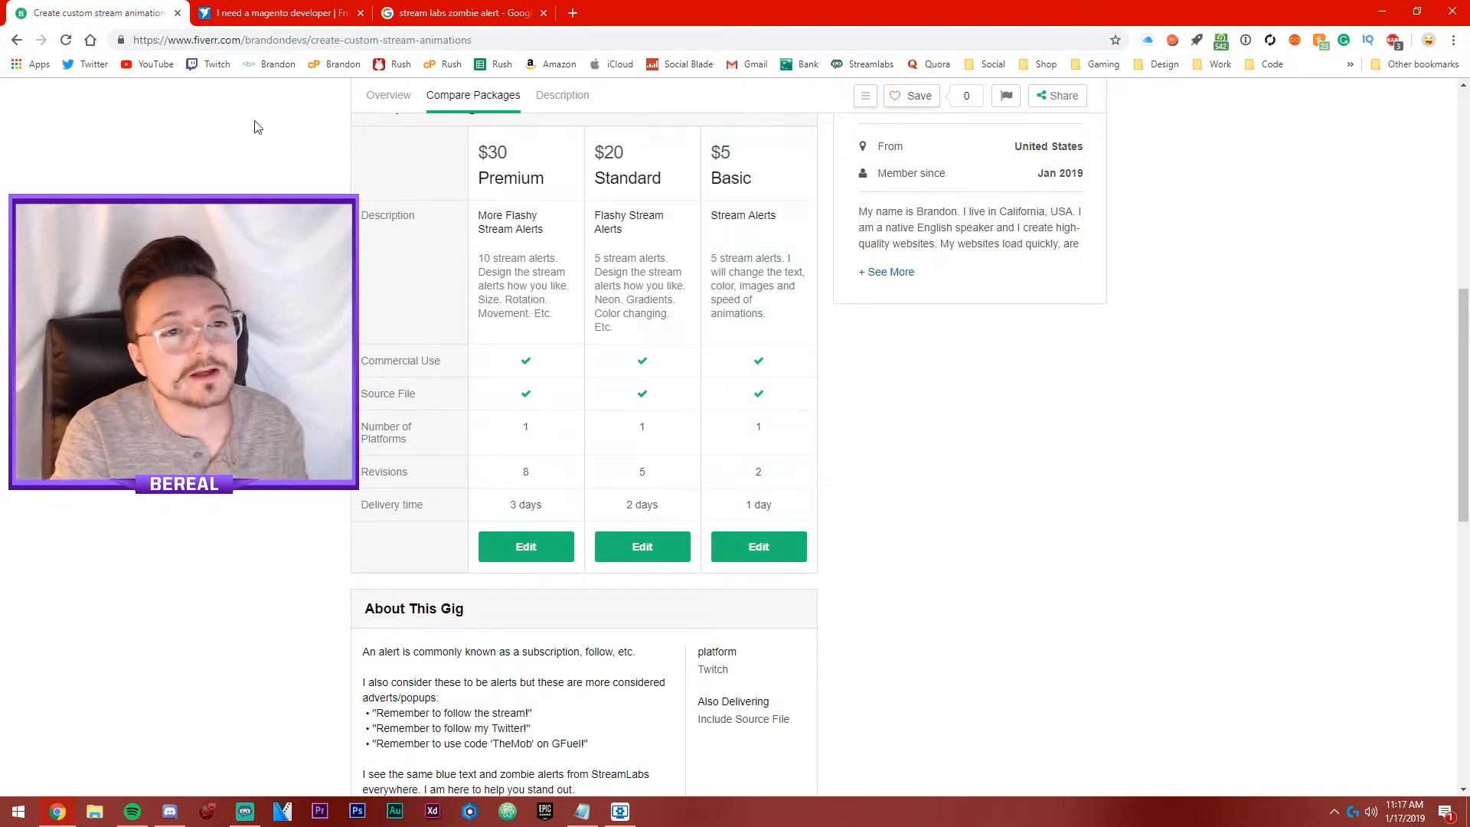
pyautogui.click(178, 12)
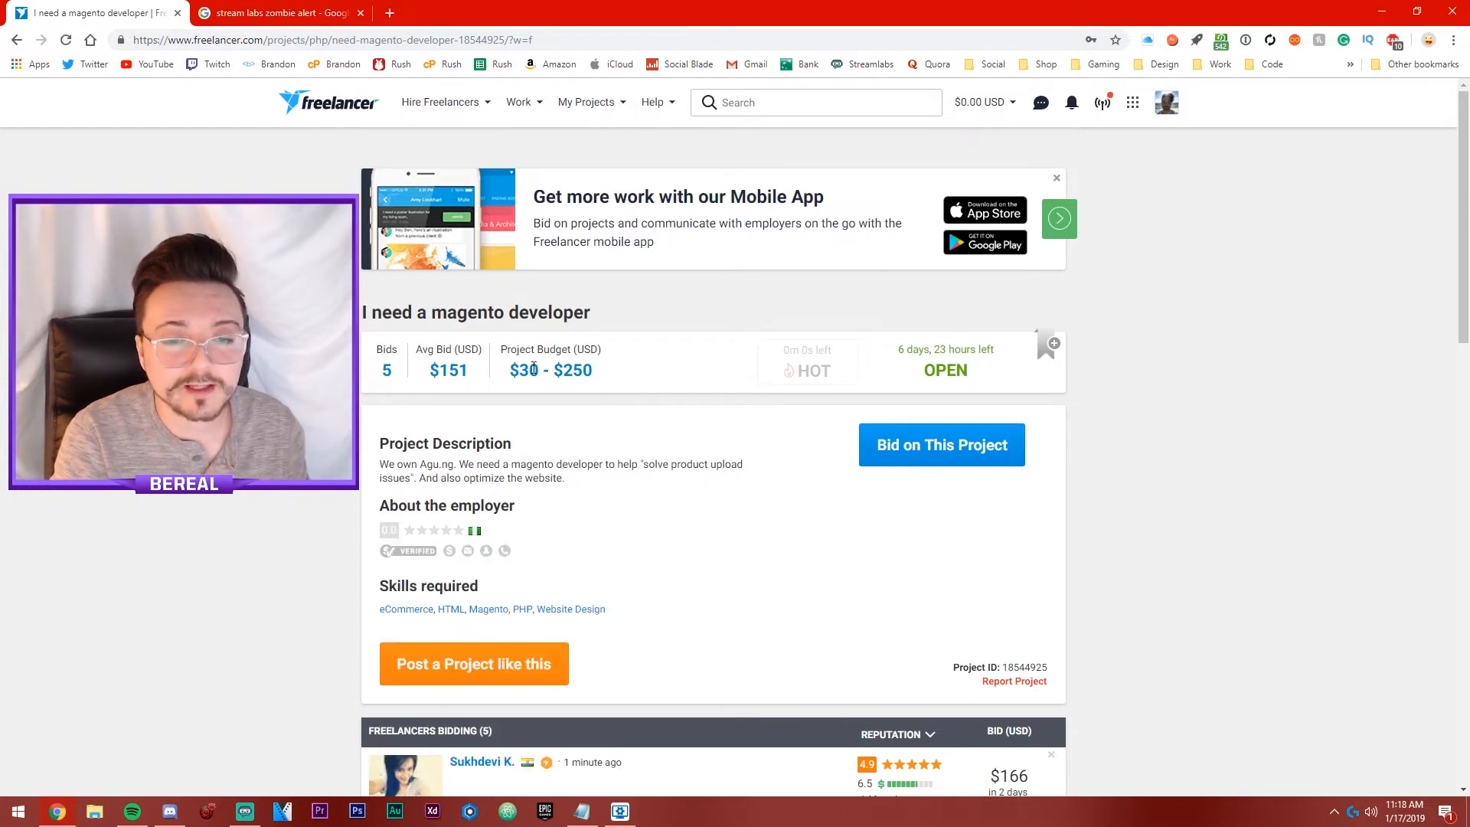
pyautogui.doubleClick(521, 369)
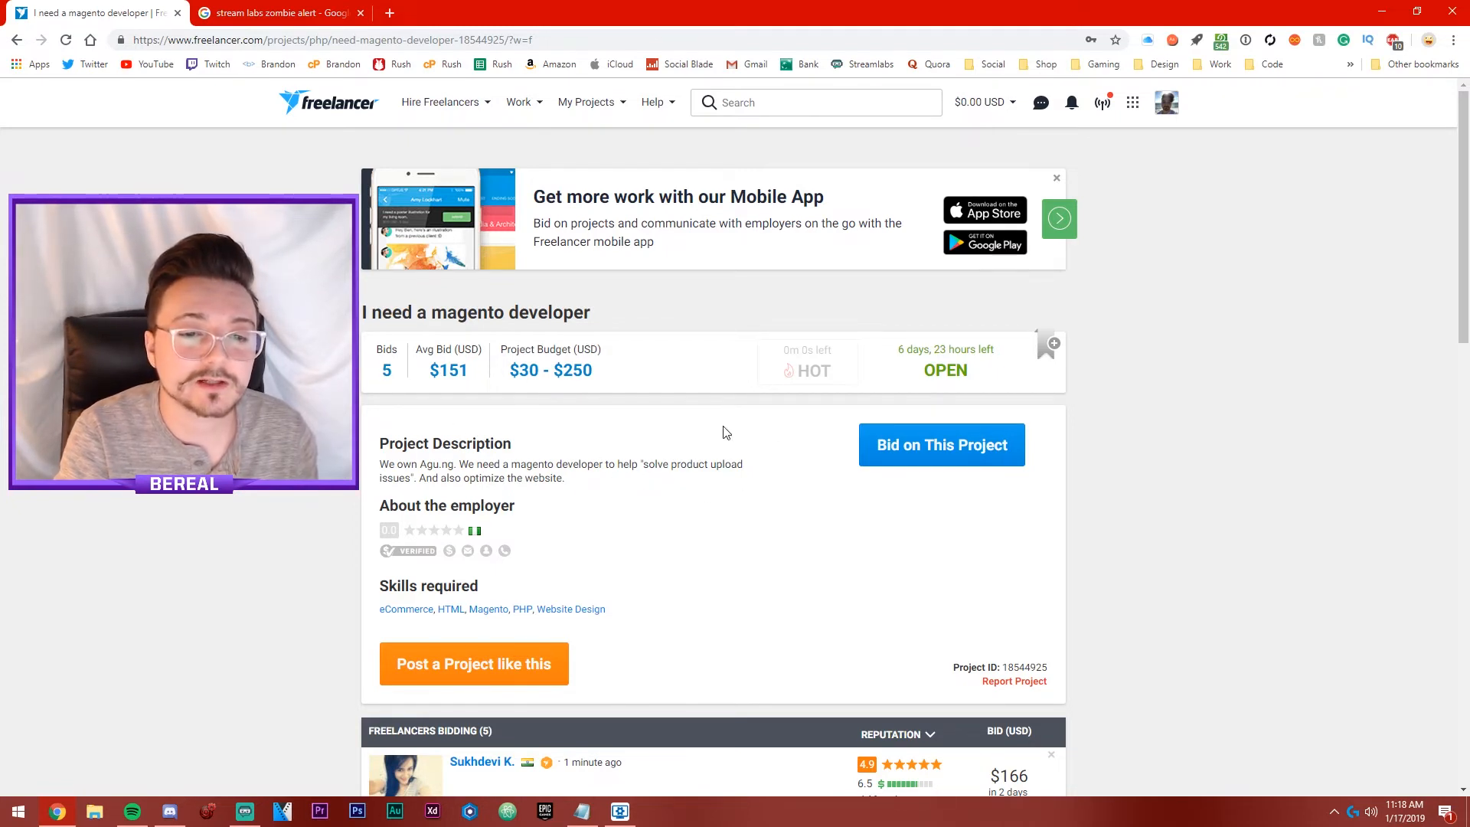
pyautogui.moveTo(574, 486)
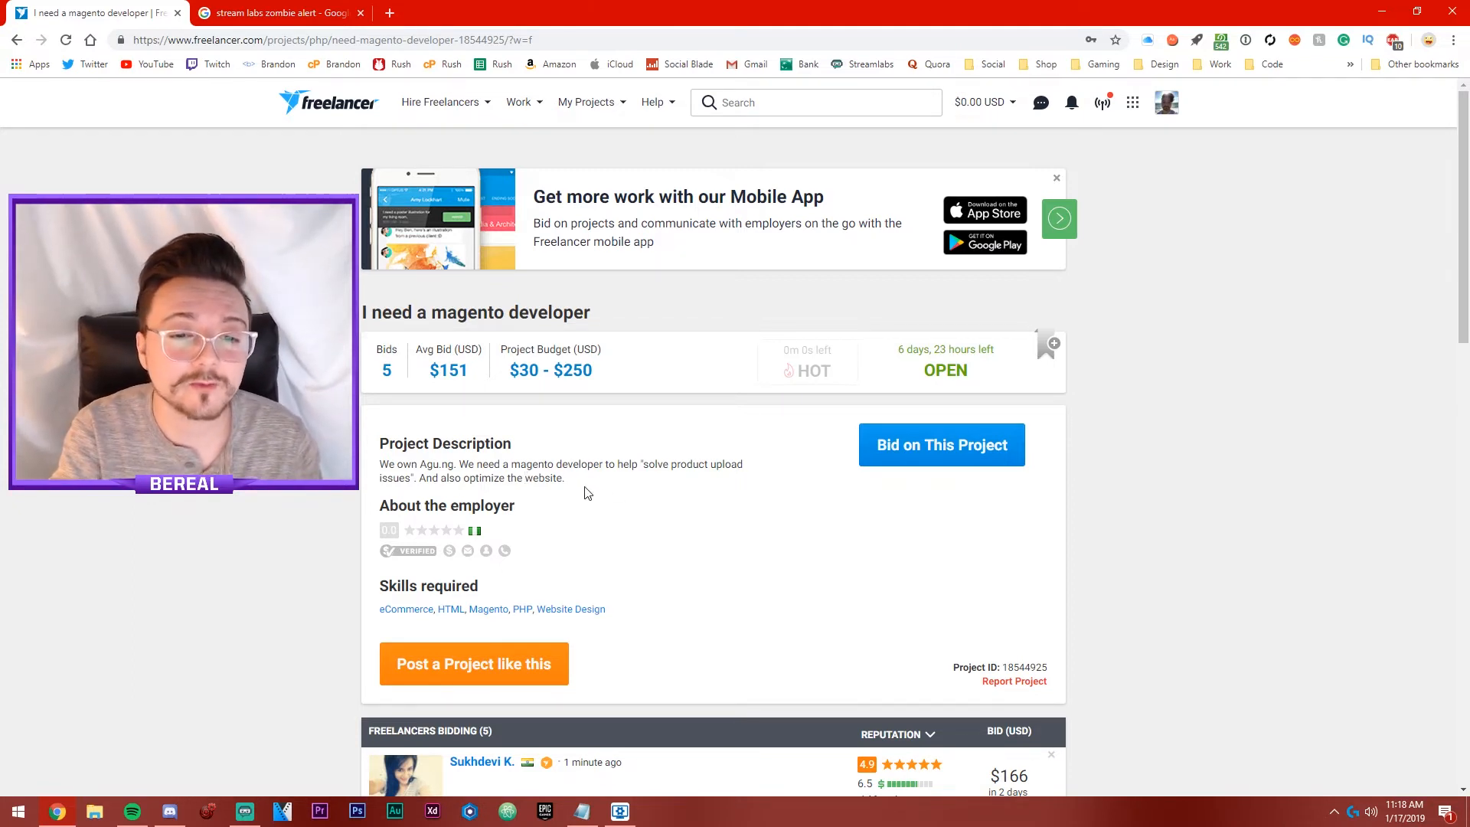
pyautogui.doubleClick(573, 370)
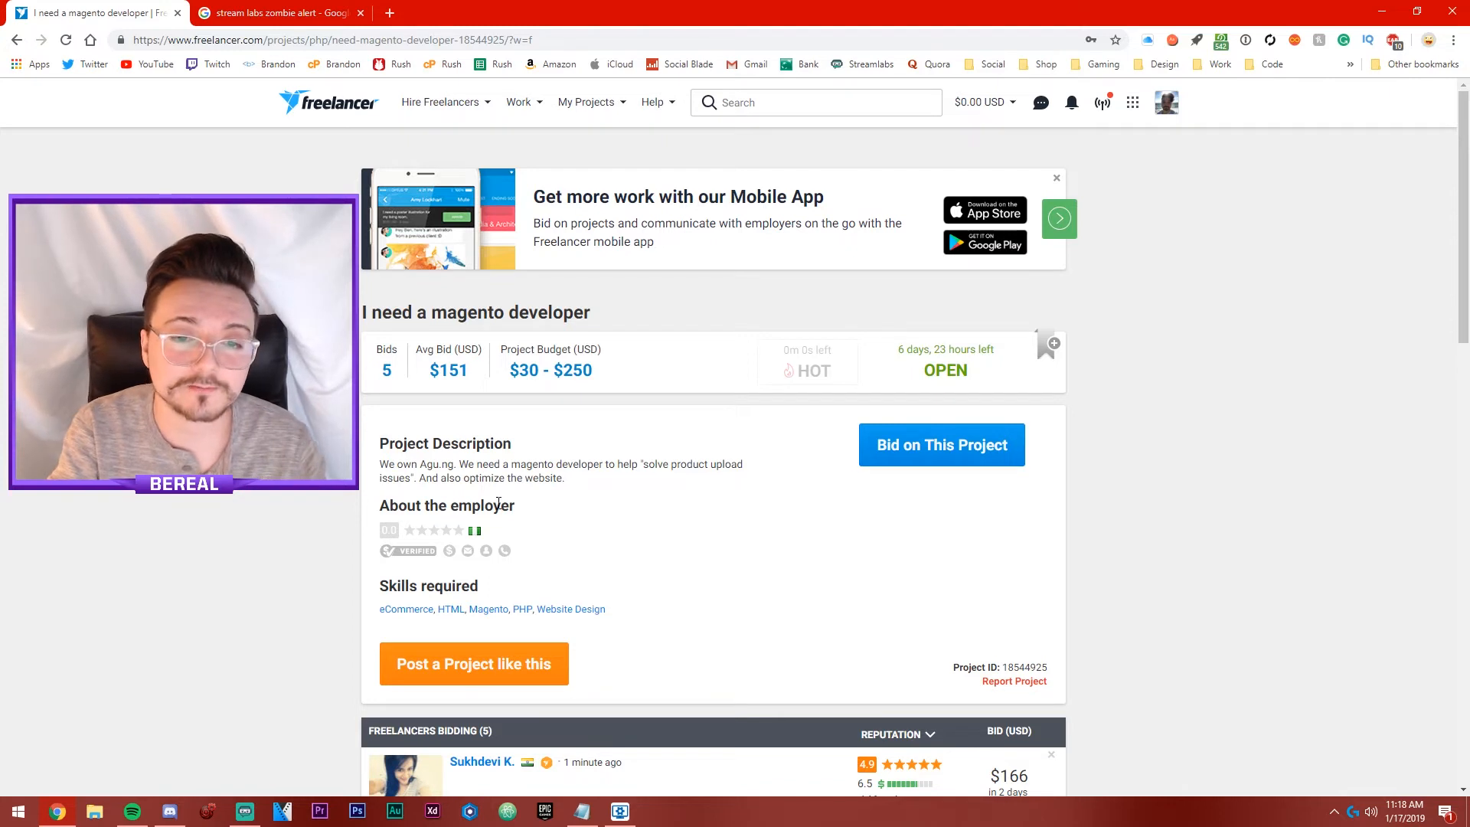
pyautogui.moveTo(734, 317)
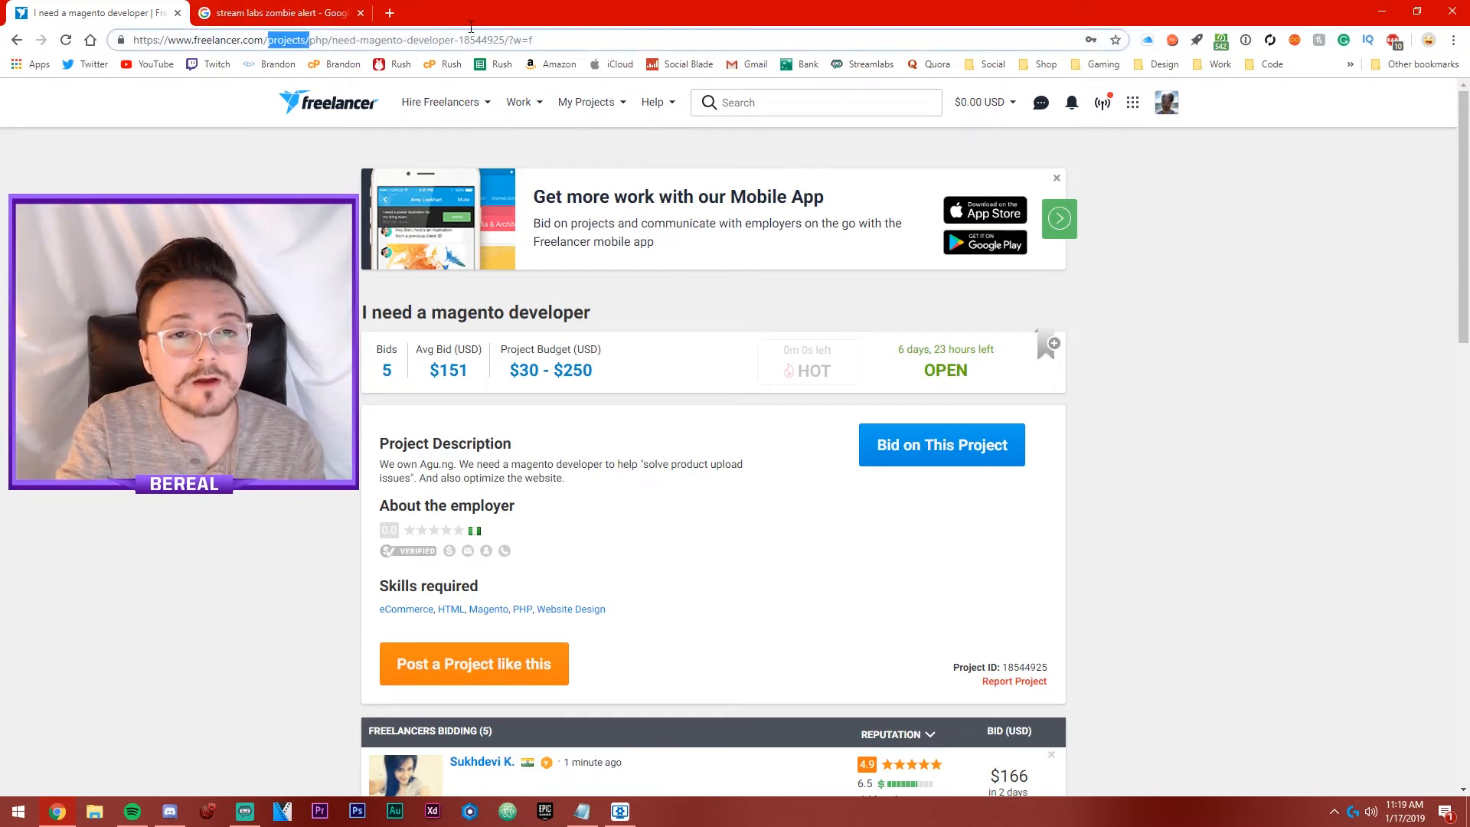
pyautogui.write('https://www.freelancer.com/u/brandondevs')
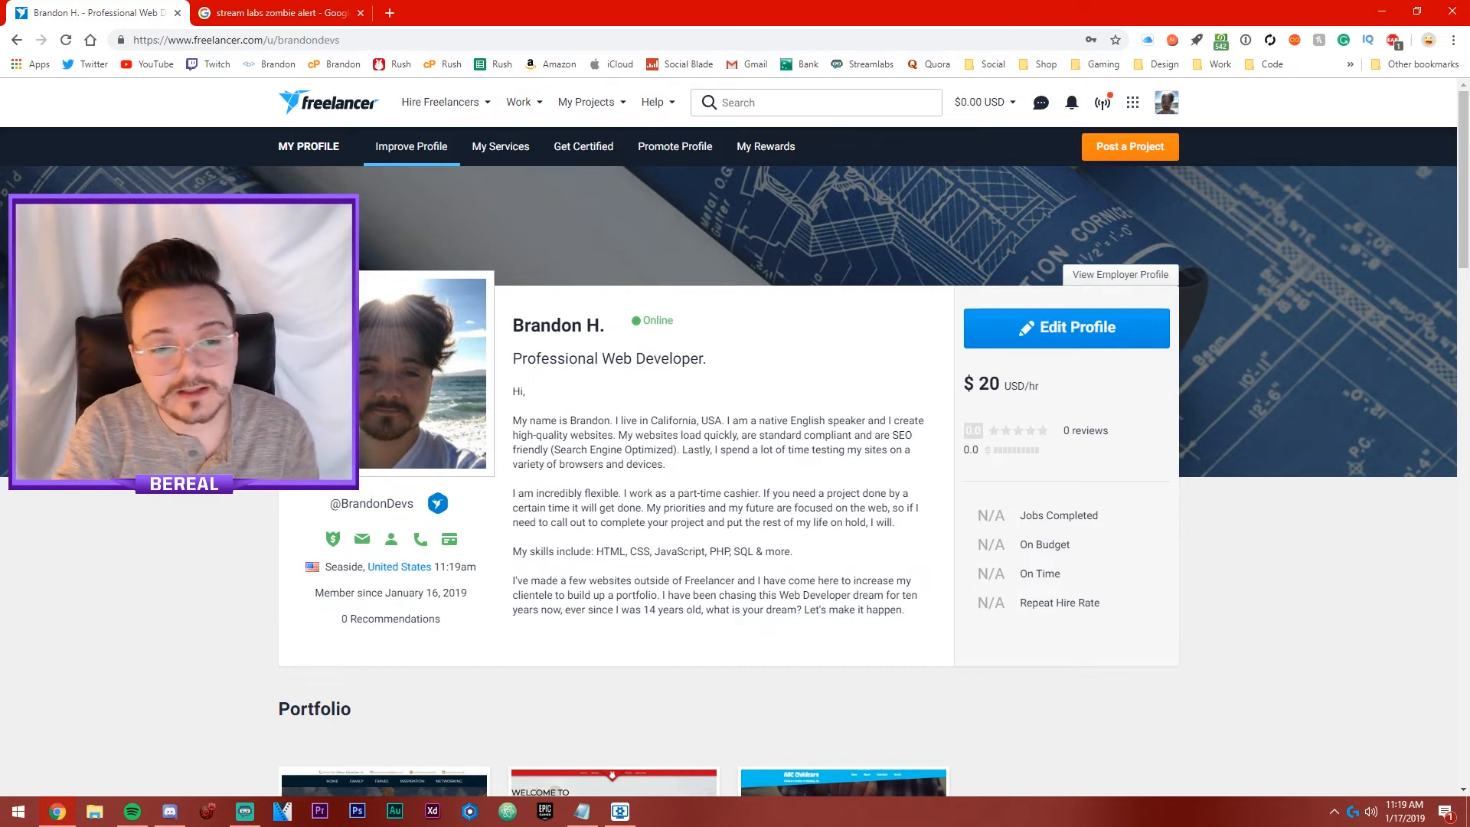
pyautogui.scroll(-3)
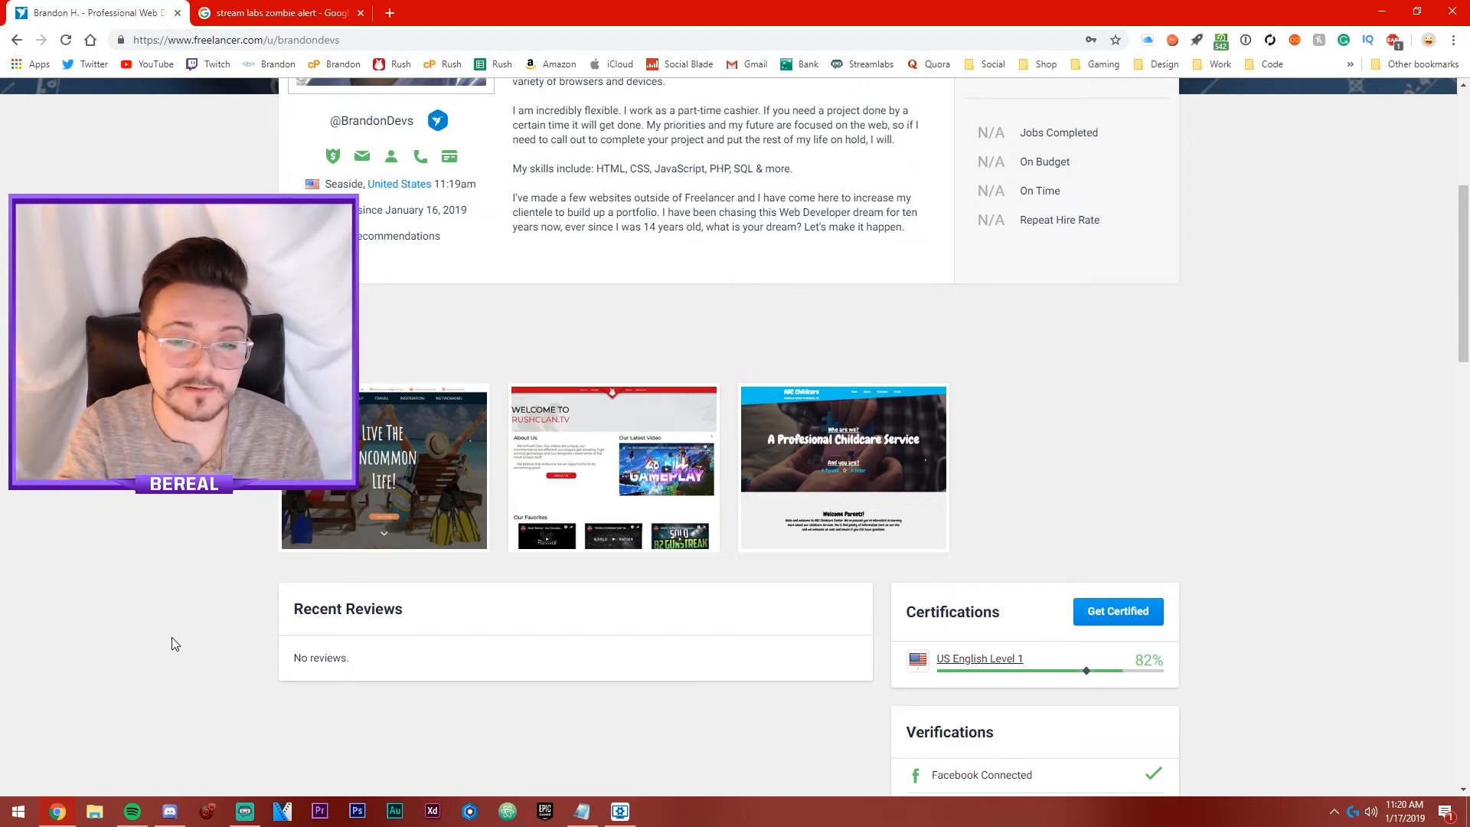
pyautogui.scroll(3)
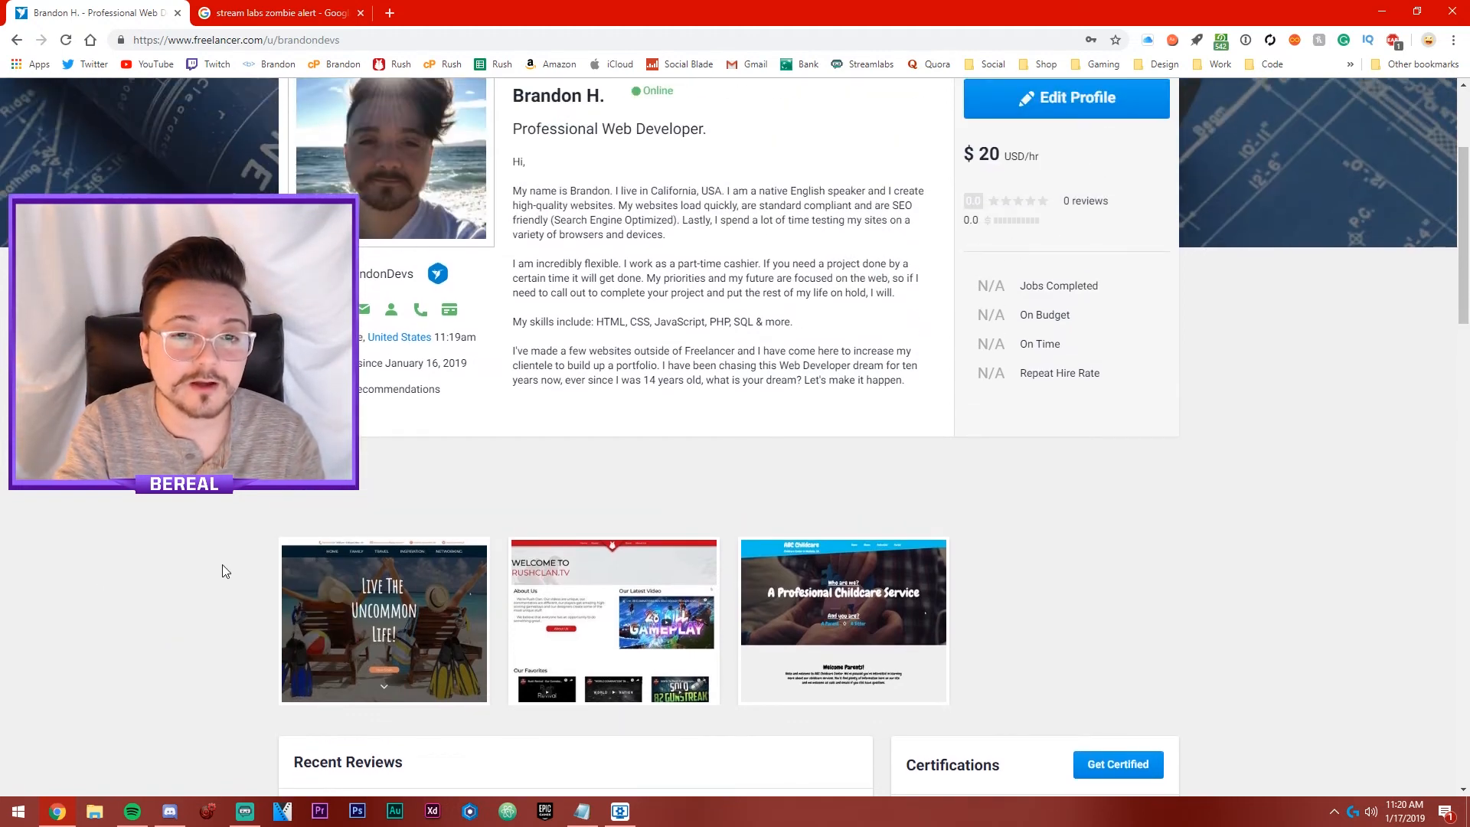